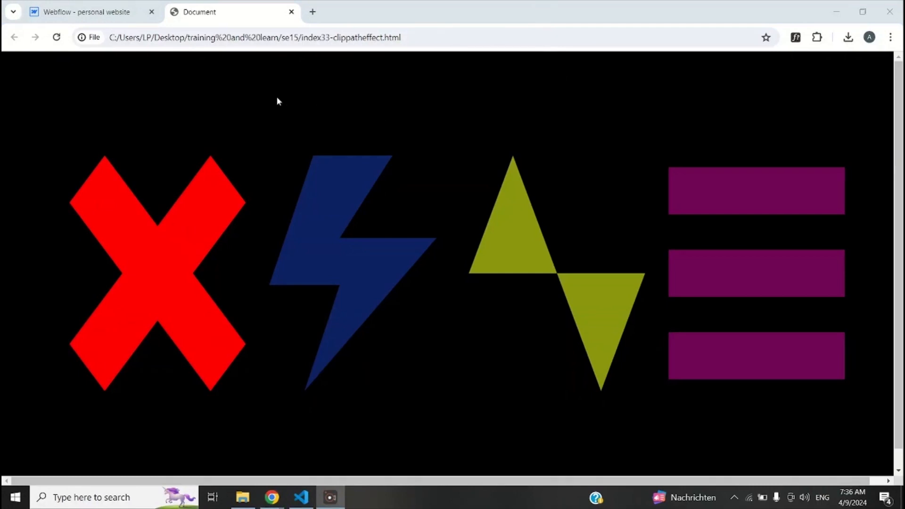
mouse_move(171, 71)
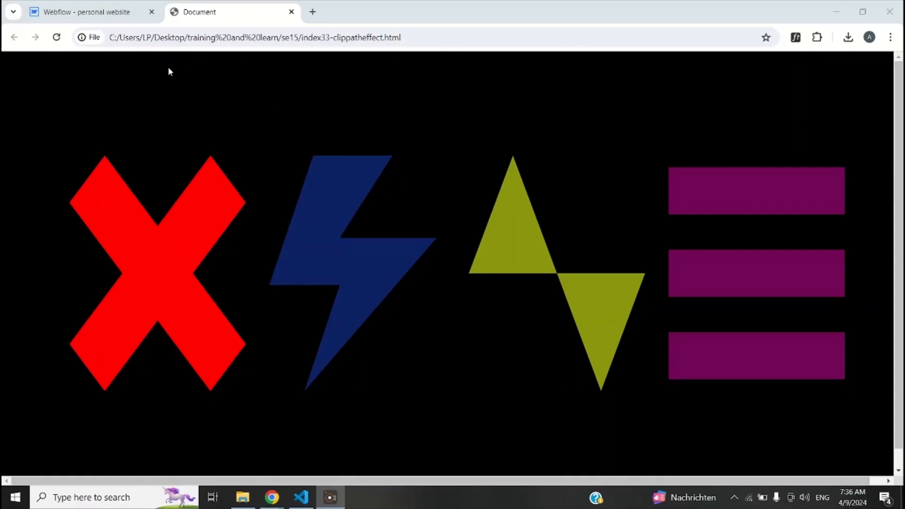
mouse_move(33, 274)
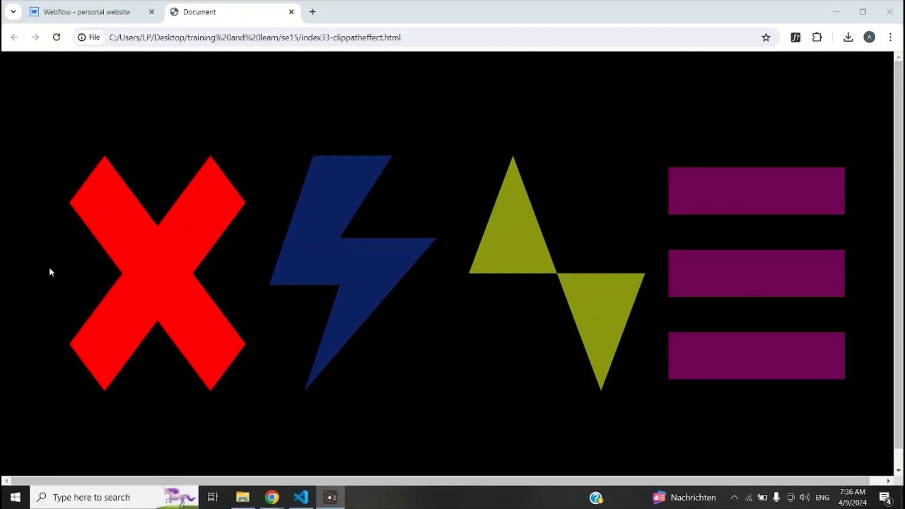
mouse_move(39, 275)
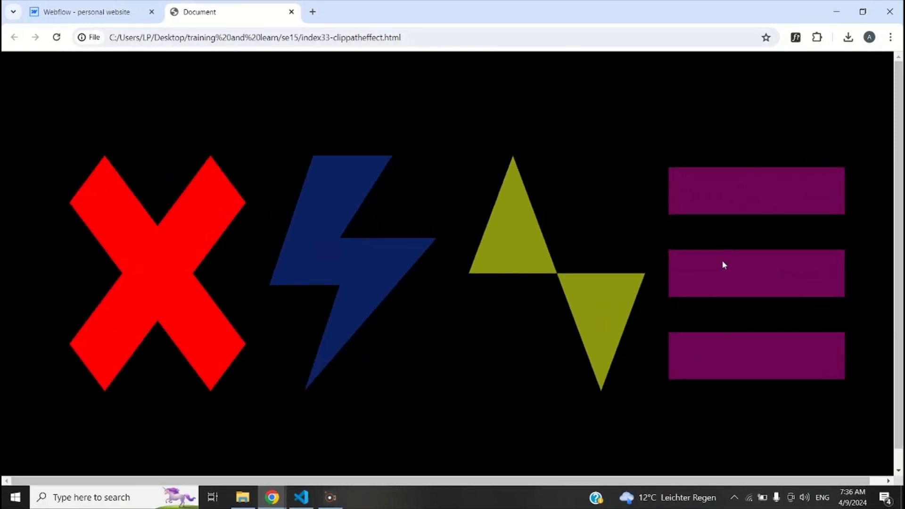
Step: Reload the local clip-path demo page to replay the animations, then switch to the Webflow project tab
left_click(55, 37)
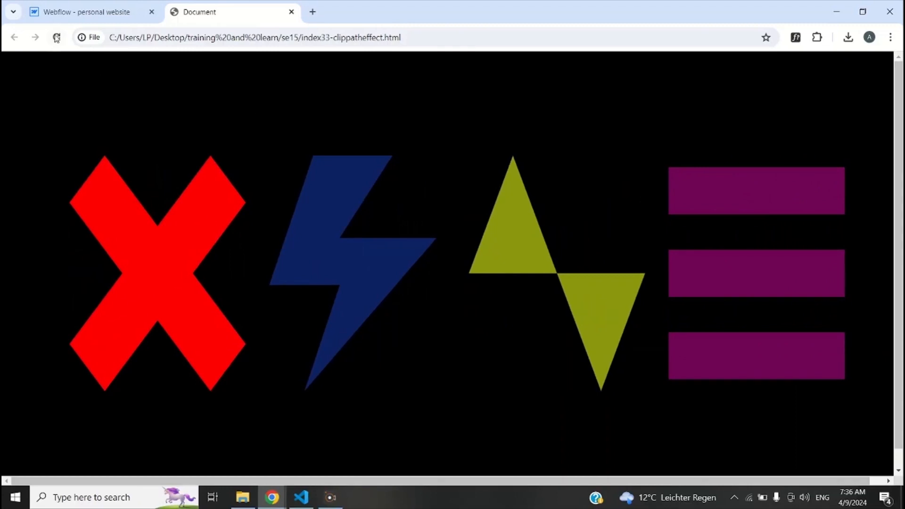
left_click(56, 36)
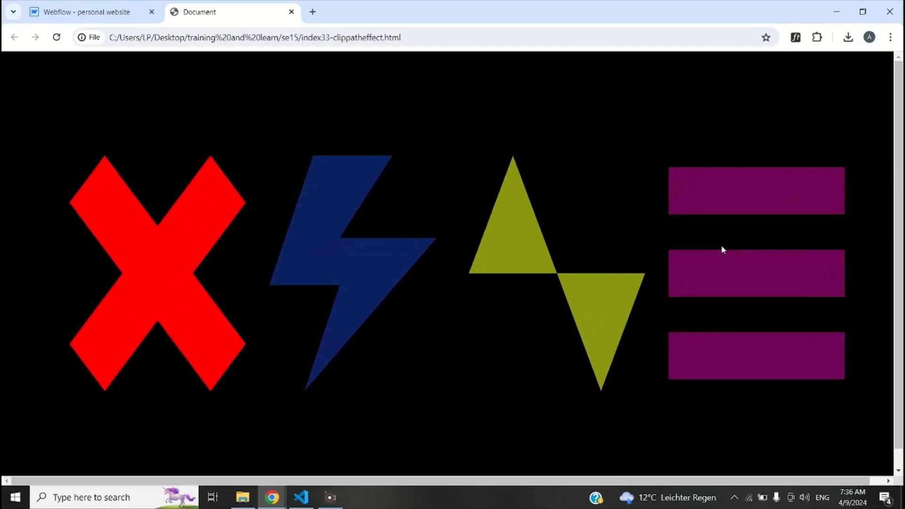
mouse_move(574, 197)
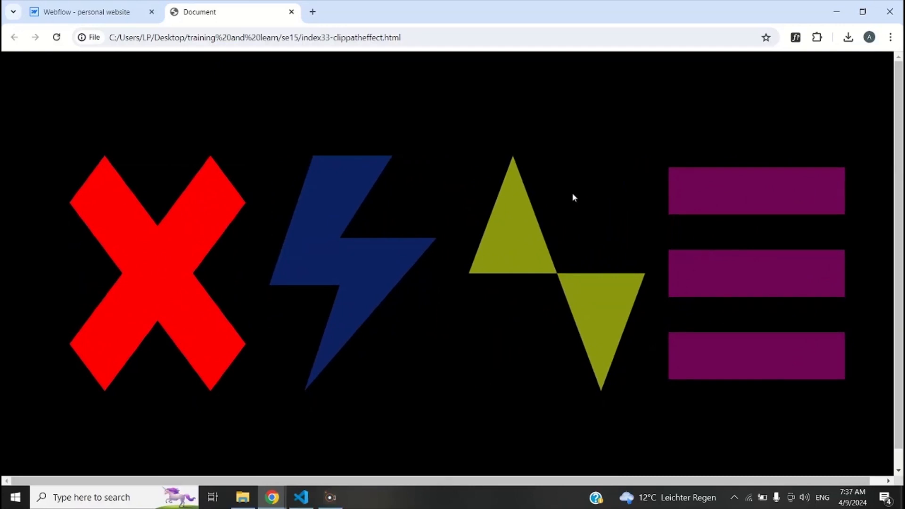
left_click(86, 11)
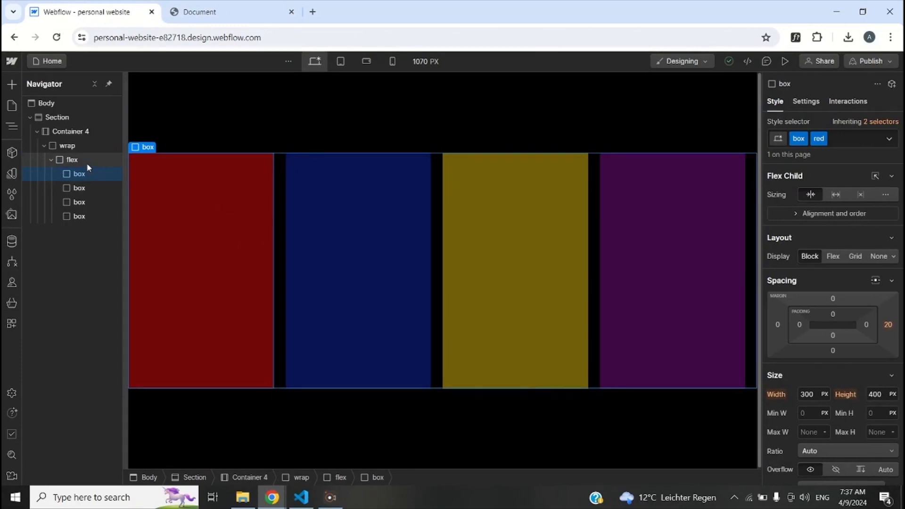
left_click(73, 159)
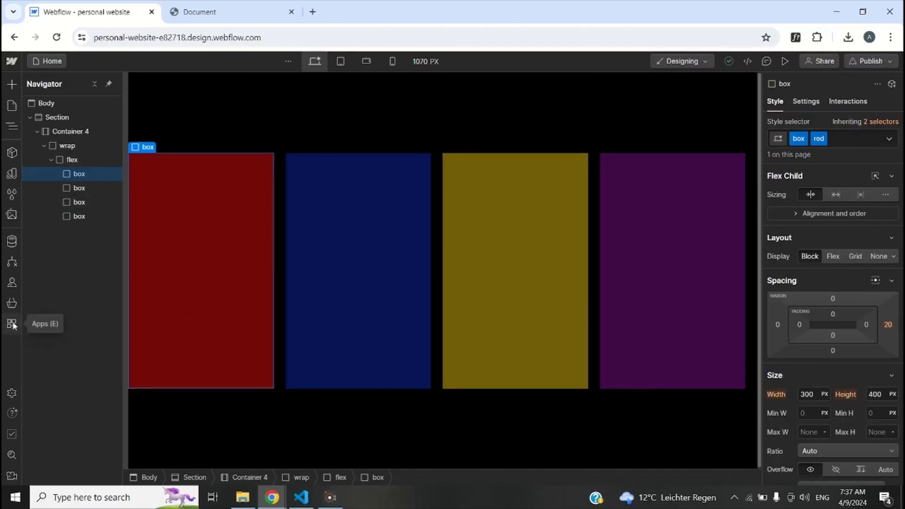
Step: Find Clip Path Bae in the Apps panel by searching 'cl' and launch it
left_click(12, 323)
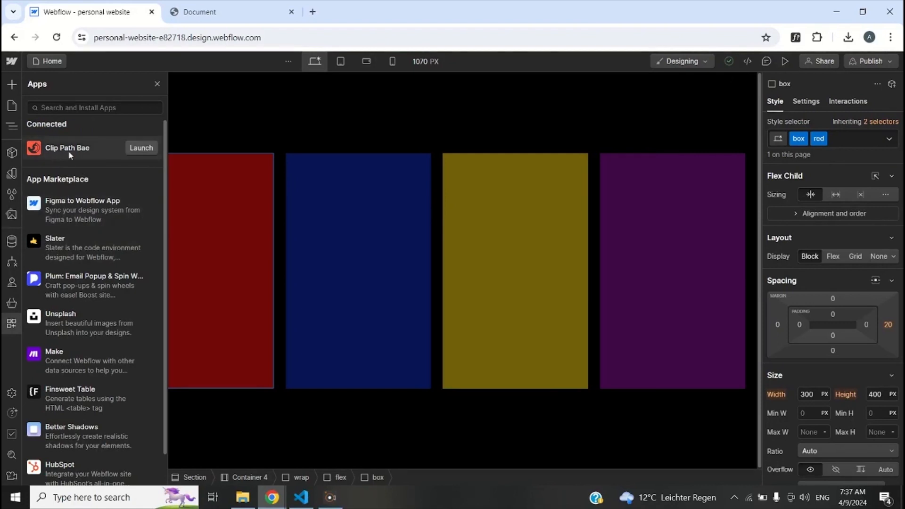
mouse_move(10, 323)
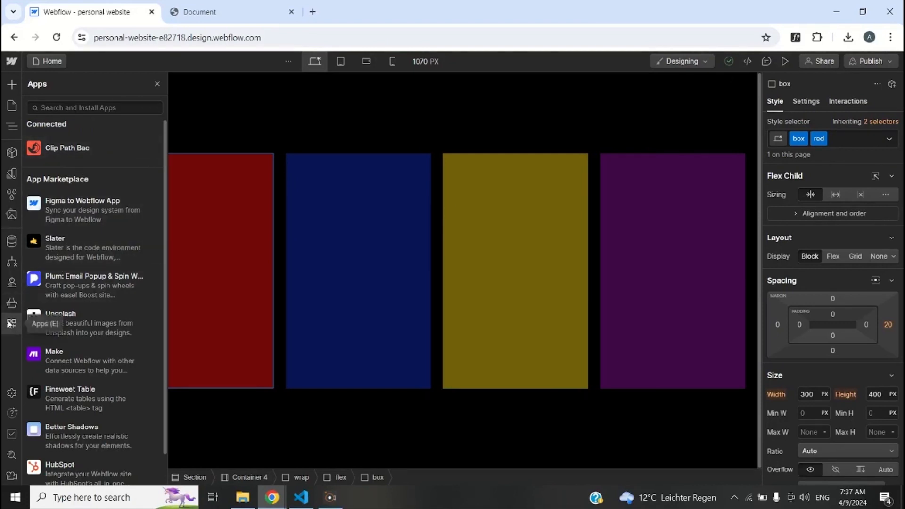
scroll("down", 3)
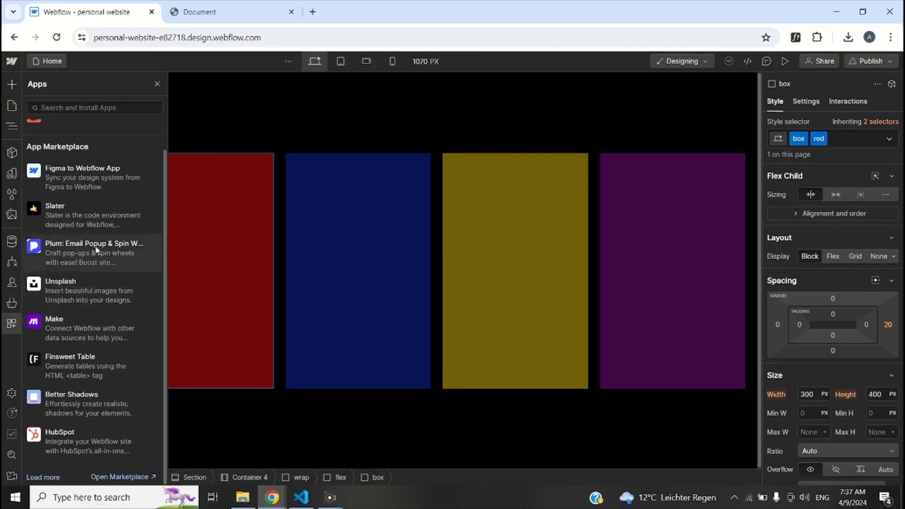
type("clip path bae")
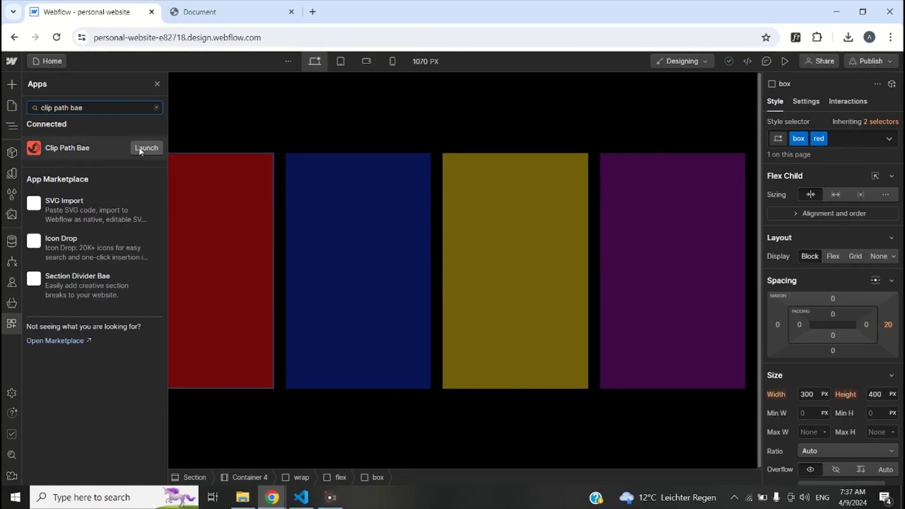
left_click(145, 148)
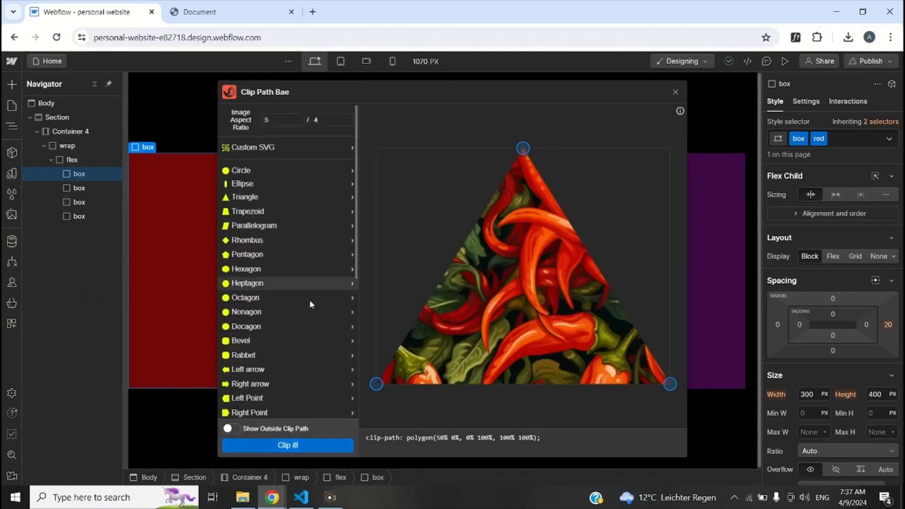
Step: Apply the Blinds clip-path to the red box and close the Clip Path Bae window
scroll("down", 3)
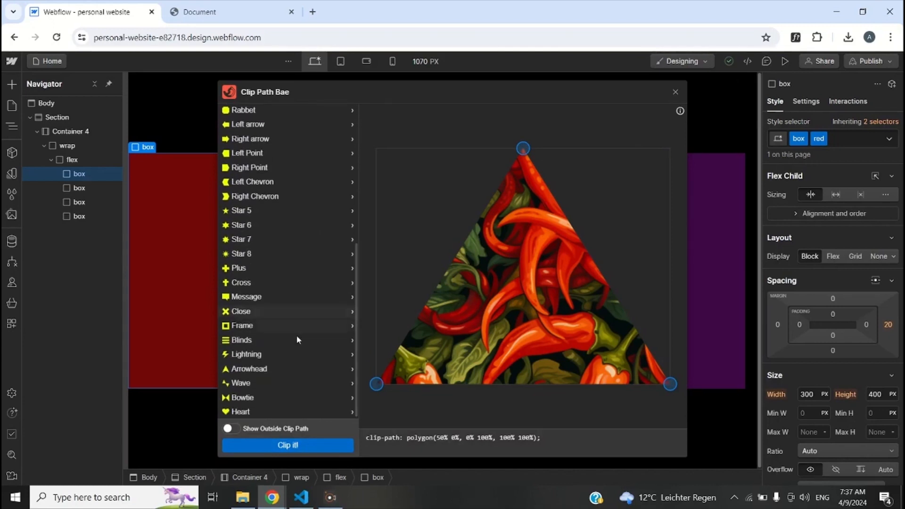
mouse_move(277, 302)
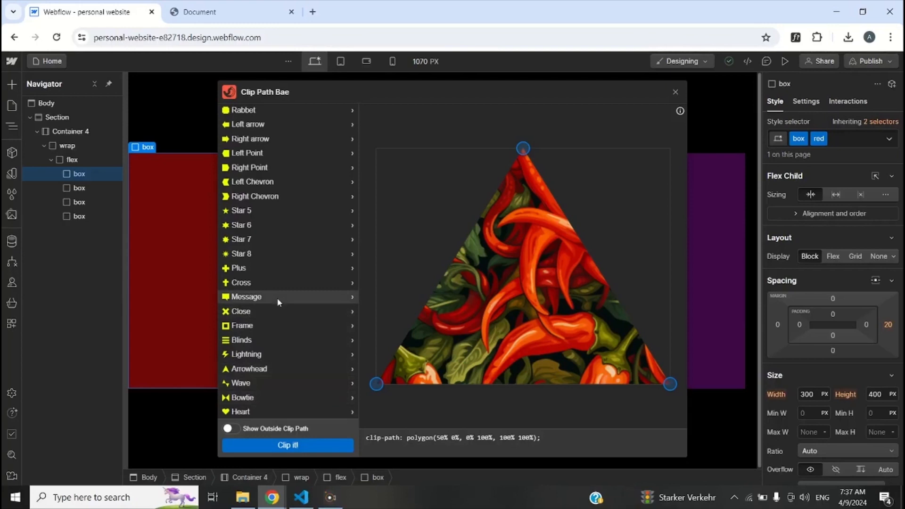
mouse_move(256, 338)
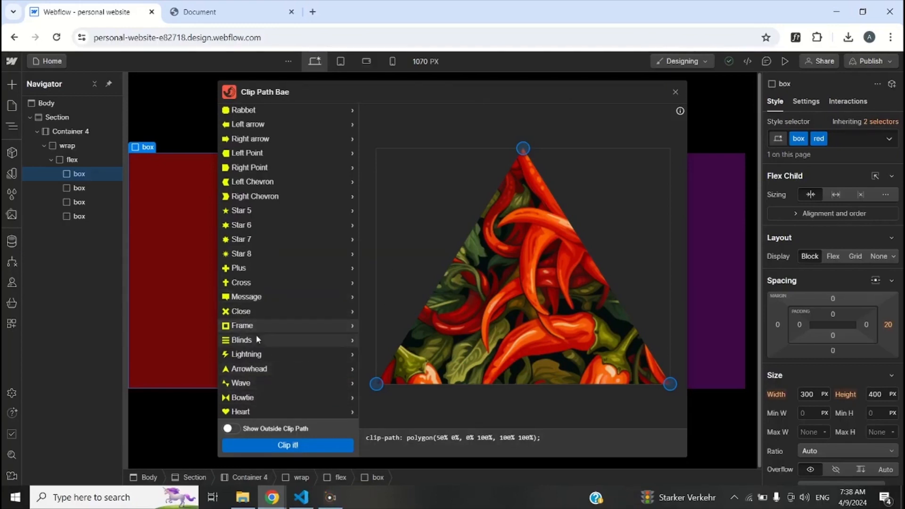
left_click(240, 339)
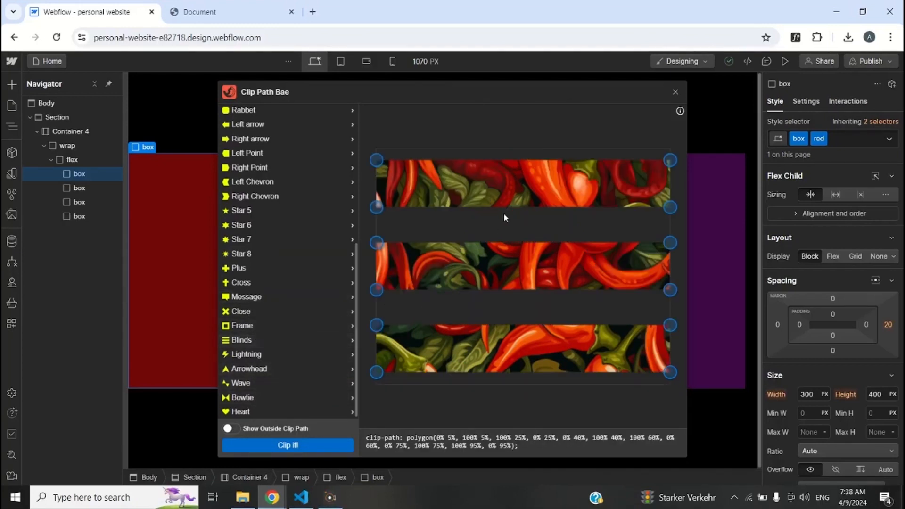
mouse_move(261, 341)
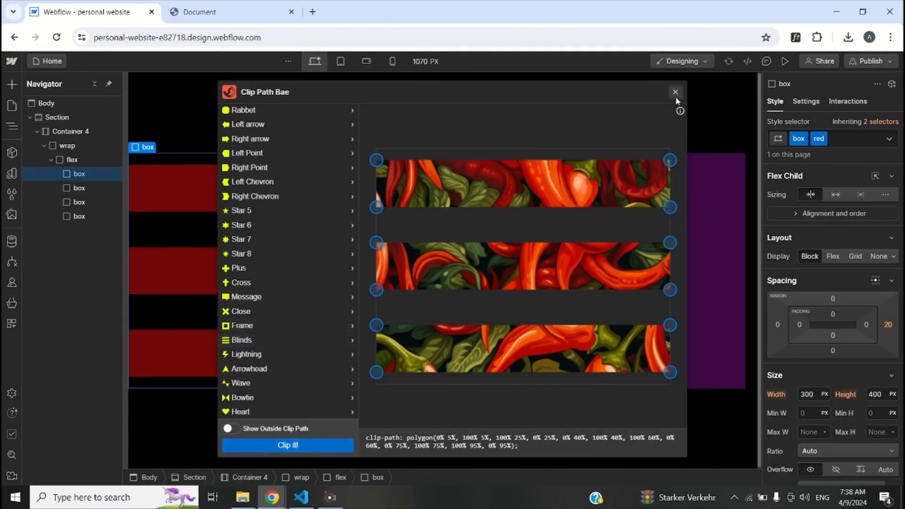
left_click(675, 91)
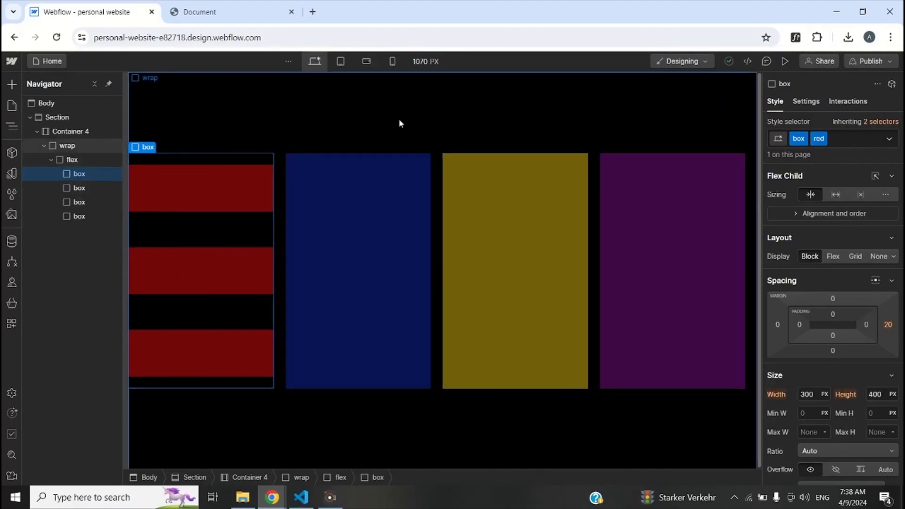
Step: Check the red box's clip-path custom attribute in Settings, then reselect the box for styling
left_click(806, 101)
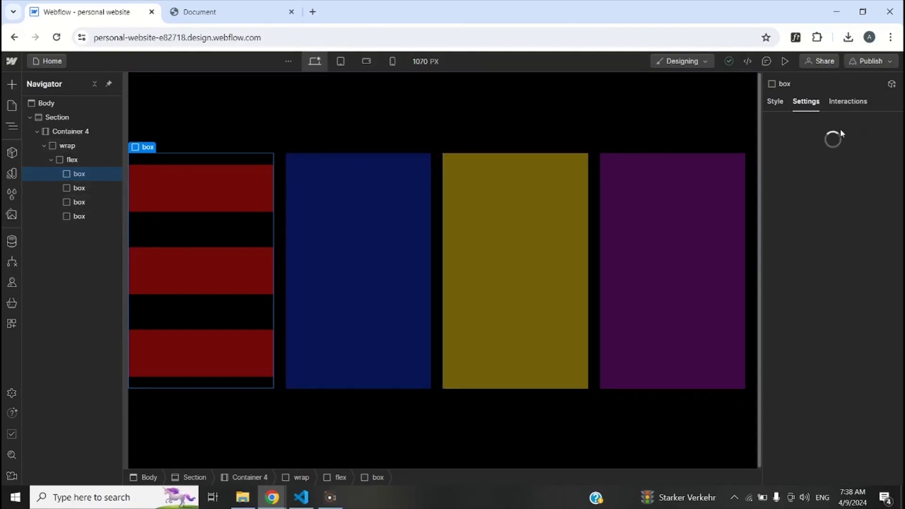
mouse_move(825, 242)
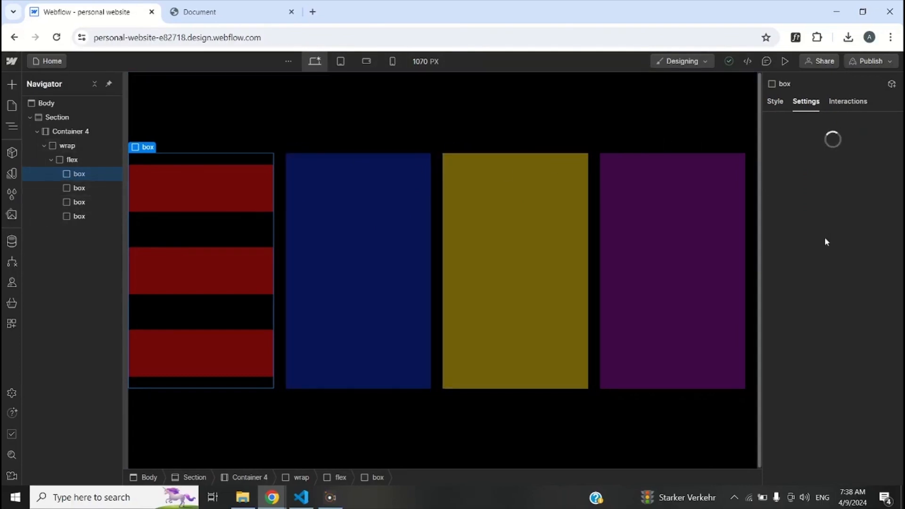
mouse_move(841, 153)
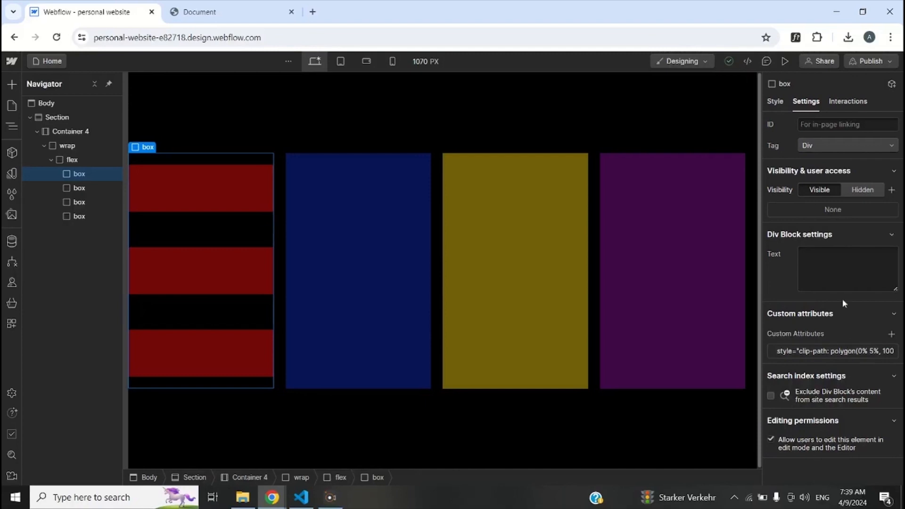
left_click(774, 101)
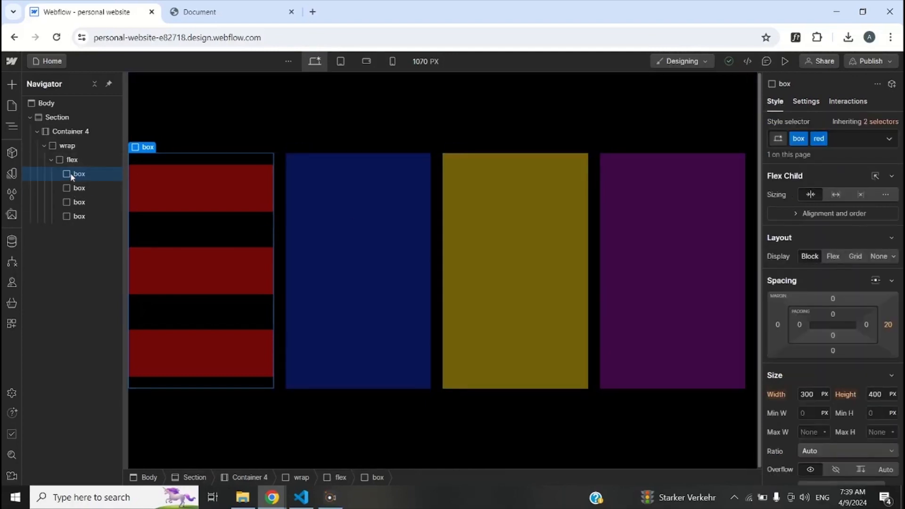
mouse_move(84, 176)
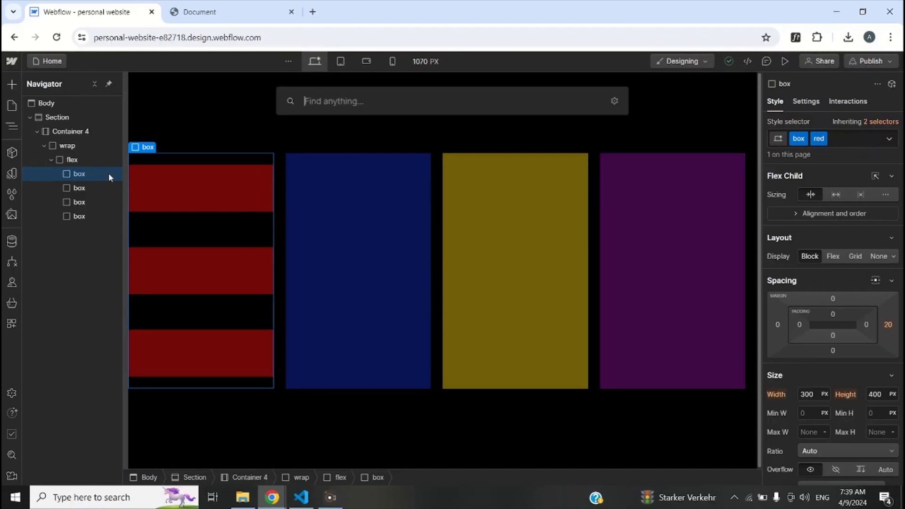
type("em")
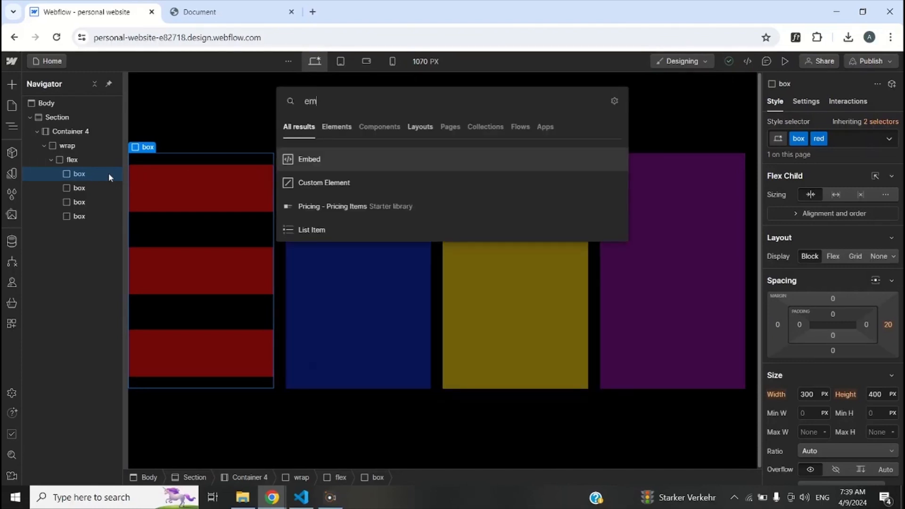
left_click(309, 158)
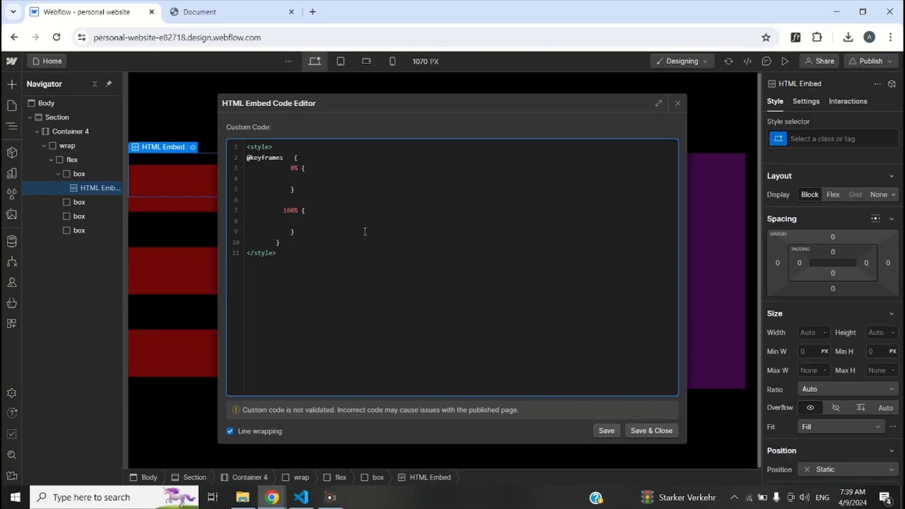
type("red")
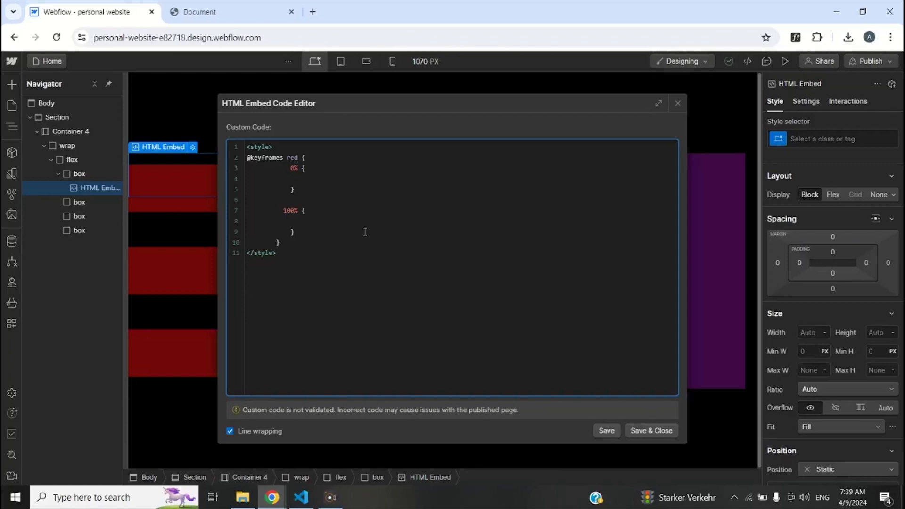
mouse_move(310, 201)
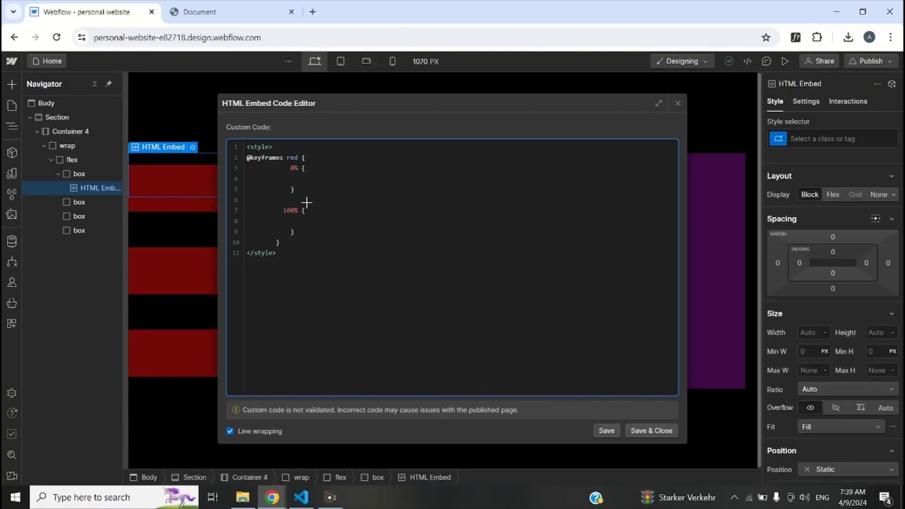
left_click(287, 178)
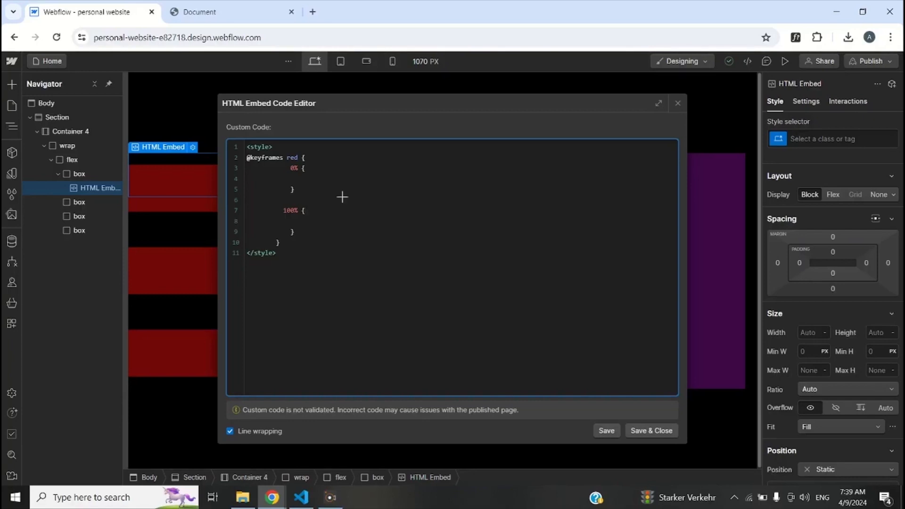
left_click(650, 430)
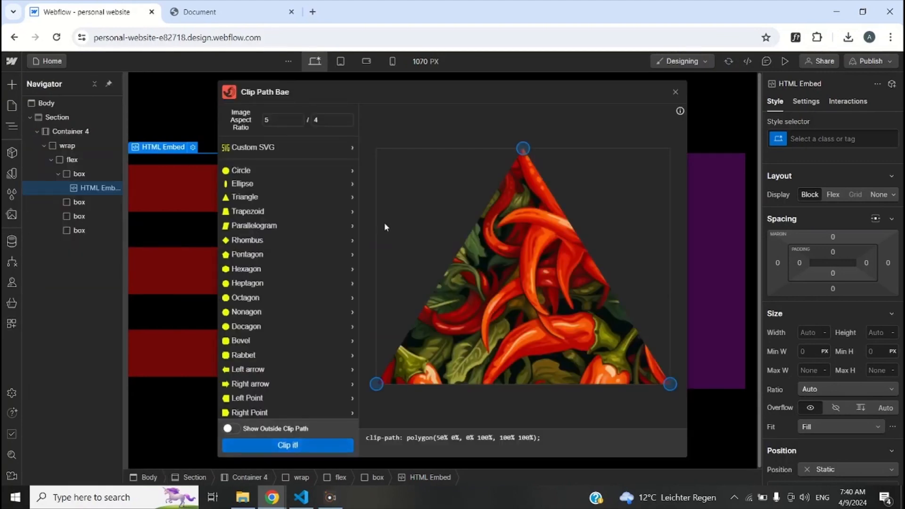
Step: Copy the Blinds and X-shape clip-path polygon codes from Clip Path Bae and close the generator
scroll("down", 3)
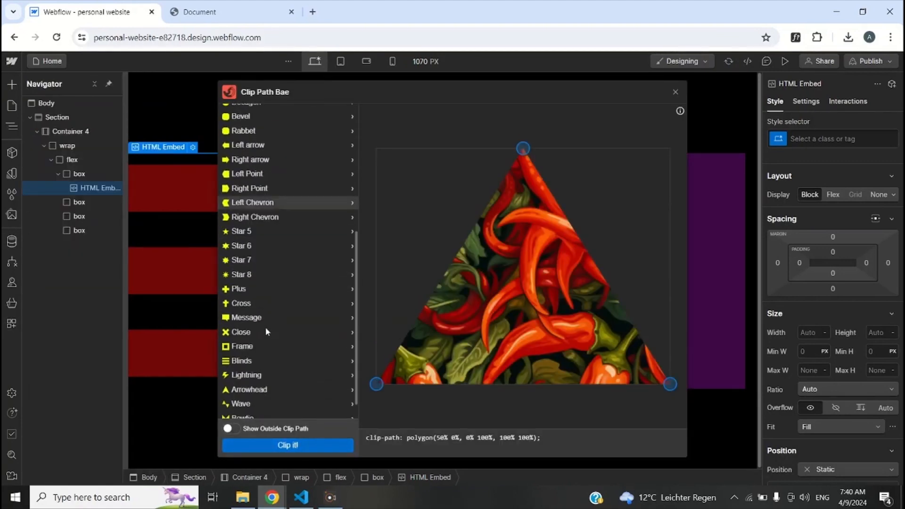
left_click(241, 360)
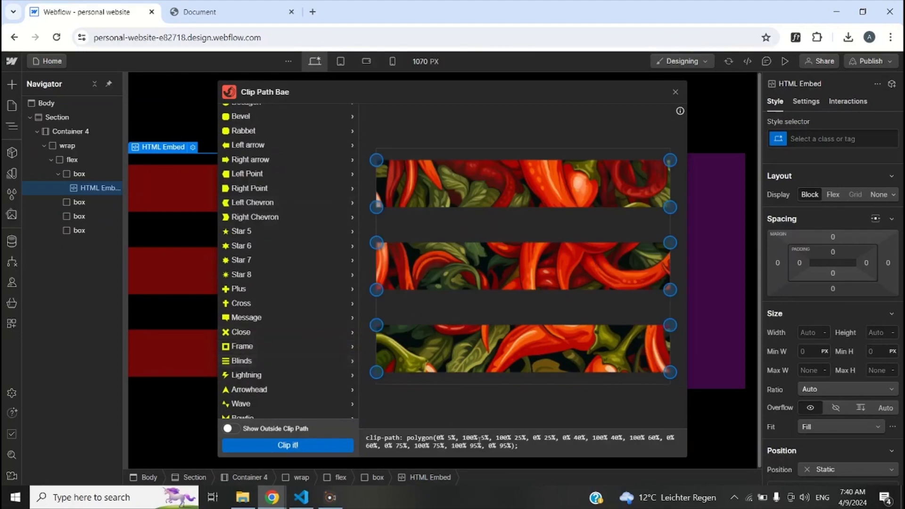
double_click(505, 446)
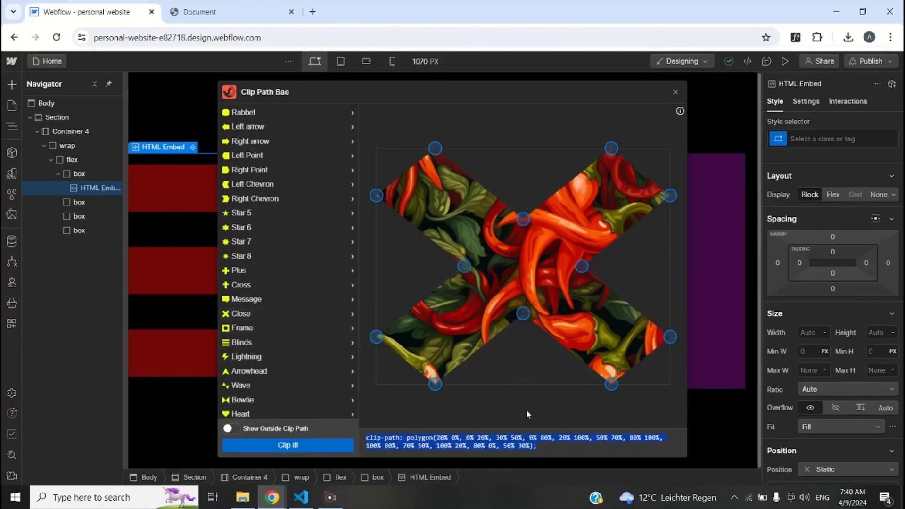
left_click(486, 446)
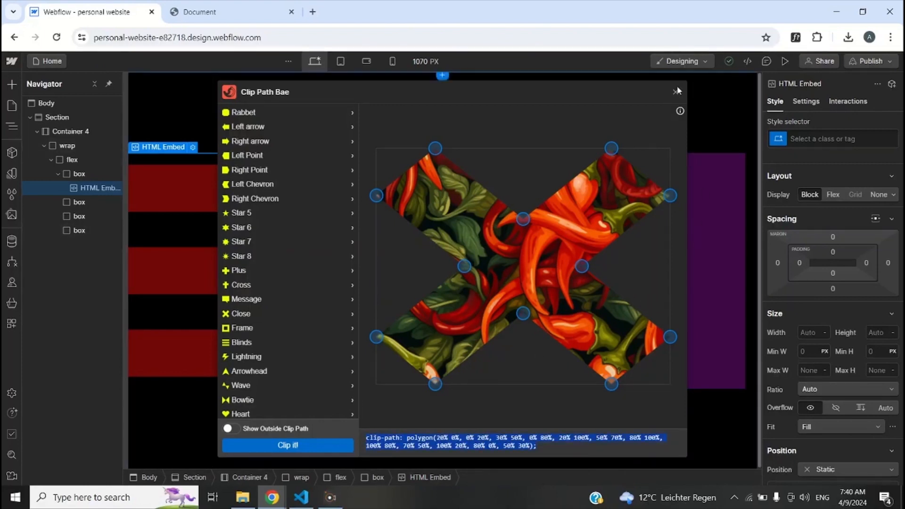
left_click(675, 91)
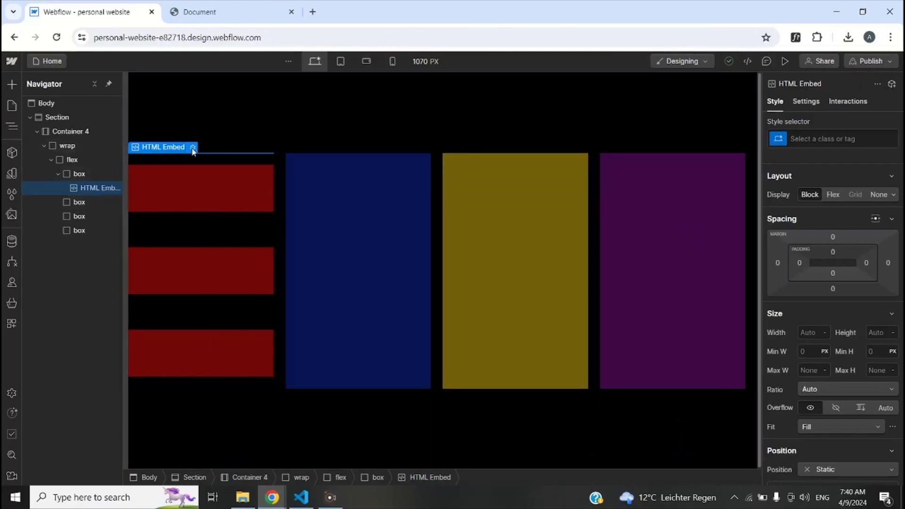
Step: Paste the polygons into the red keyframes (Blinds at 0%, X at 100%), save, and copy the name 'red'
left_click(192, 147)
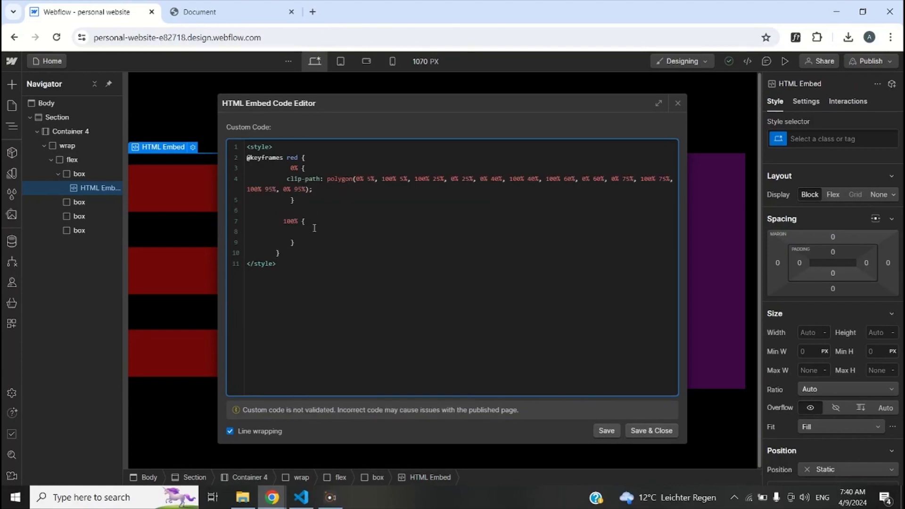
type("clip-path: polygon(20% 0%, 0% 20%, 30% 50%, 0% 80%, 20% 100%, 50% 70%, 80% 100%, 100% 80%, 70% 50%, 100% 20%, 80% 0%, 50% 30%);")
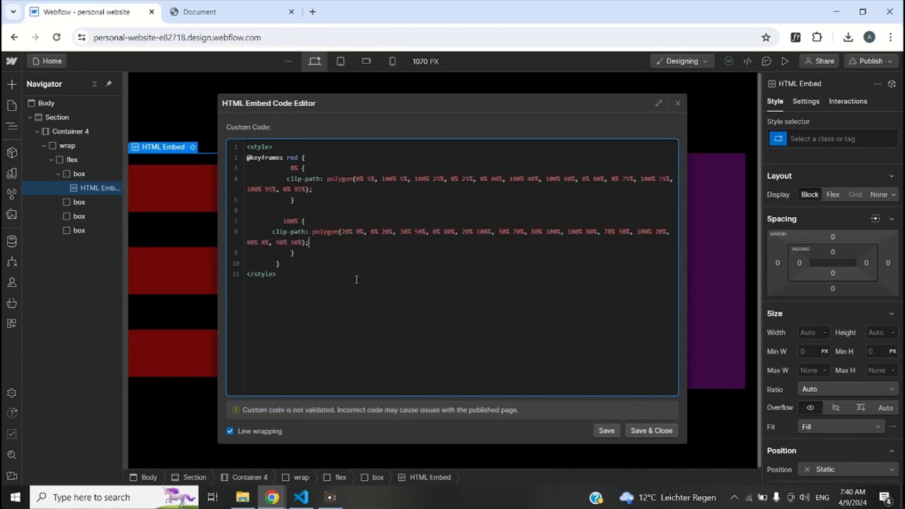
left_click(651, 431)
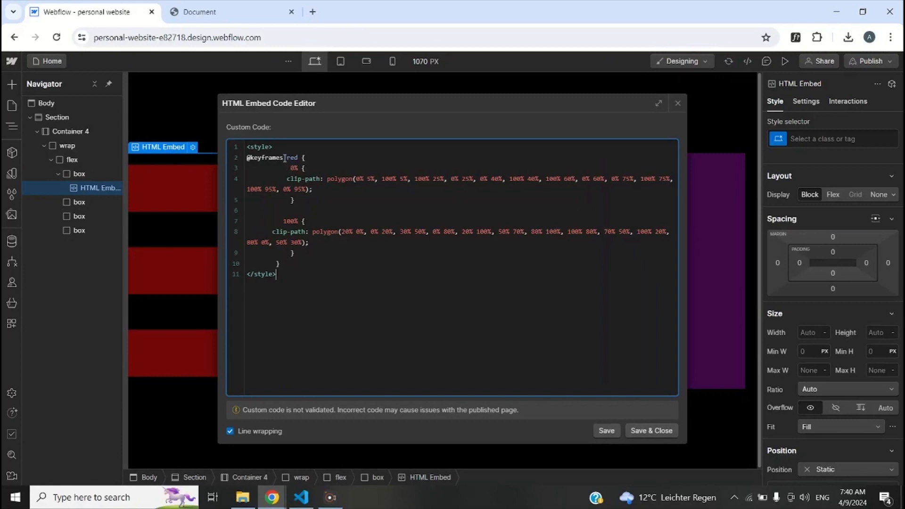
double_click(291, 158)
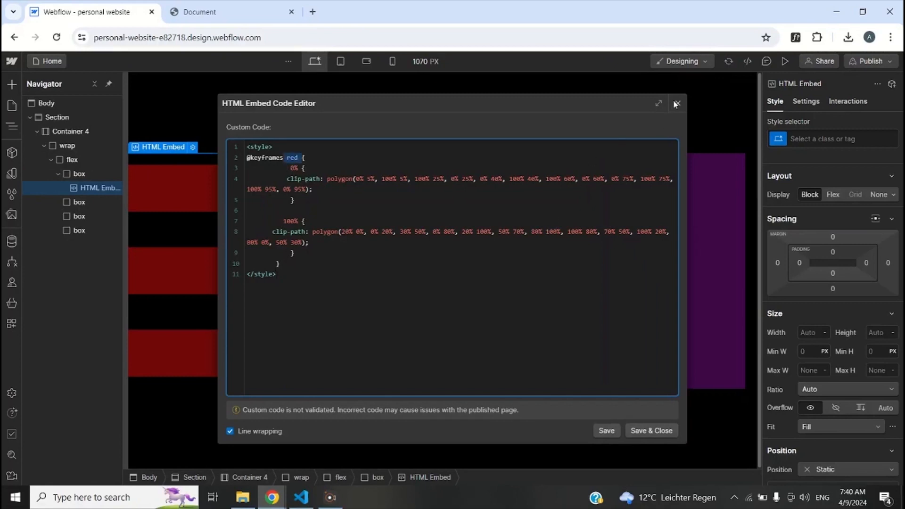
left_click(677, 103)
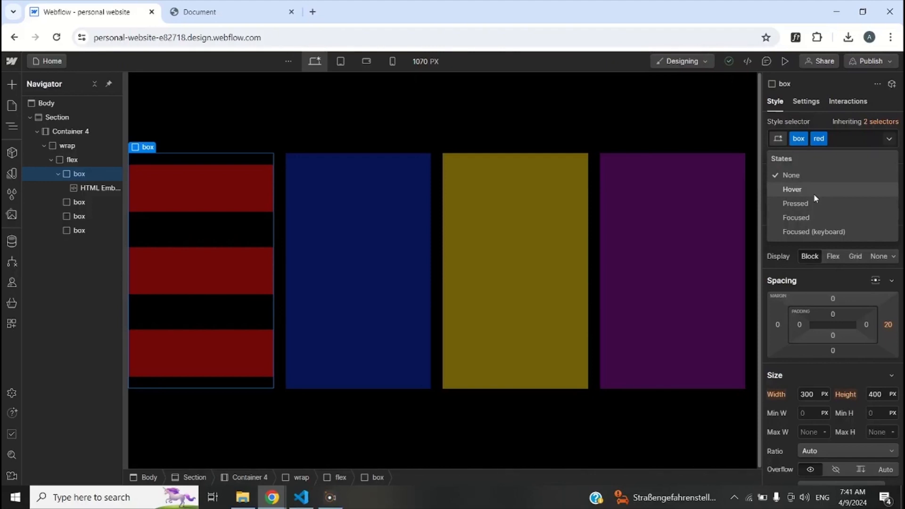
Step: Give the red box's Hover state a custom animation property 'red 500ms ease forwards', fixing the invalid value
left_click(790, 189)
type("an")
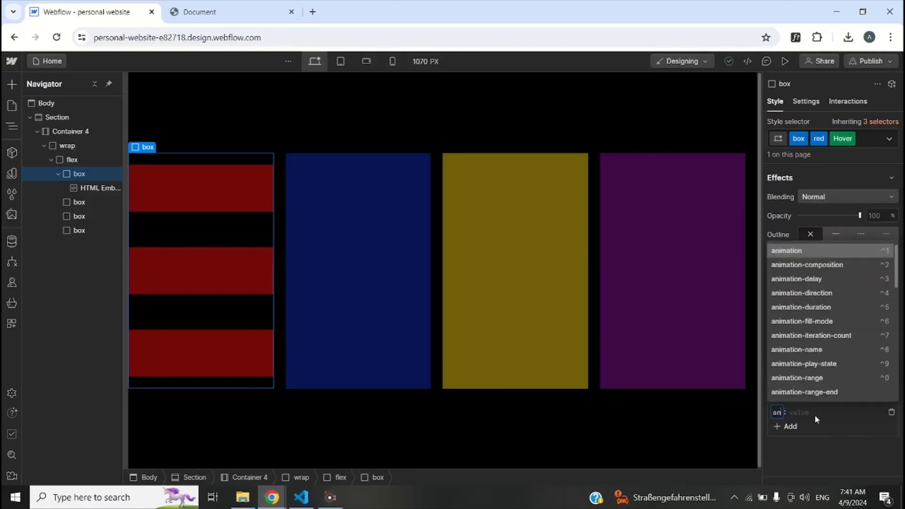
left_click(786, 249)
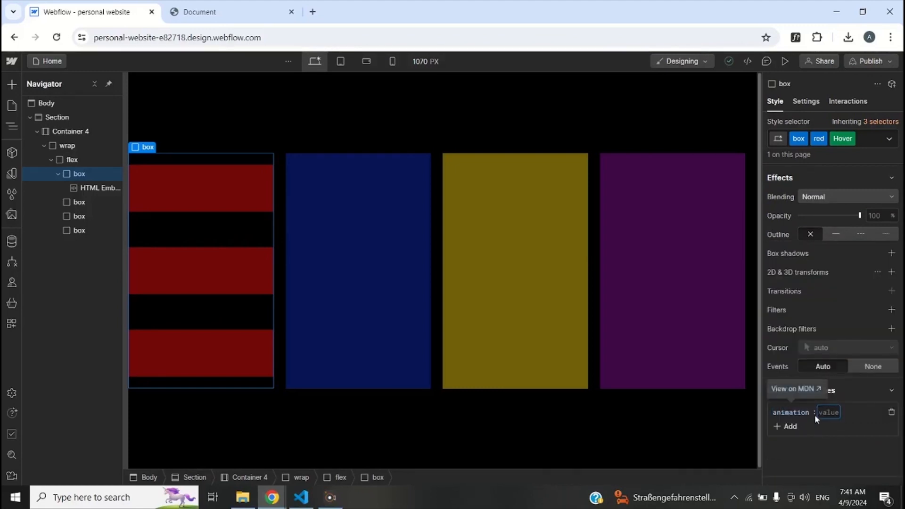
type("re")
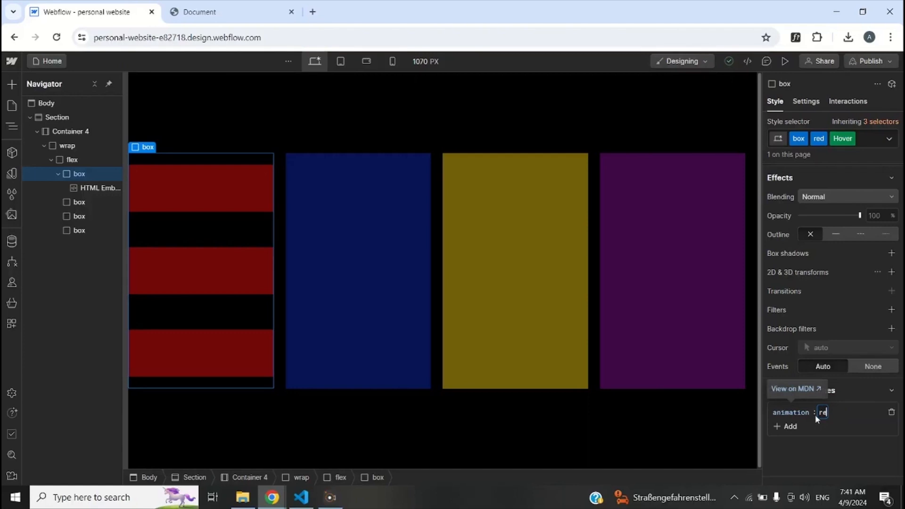
type("ed")
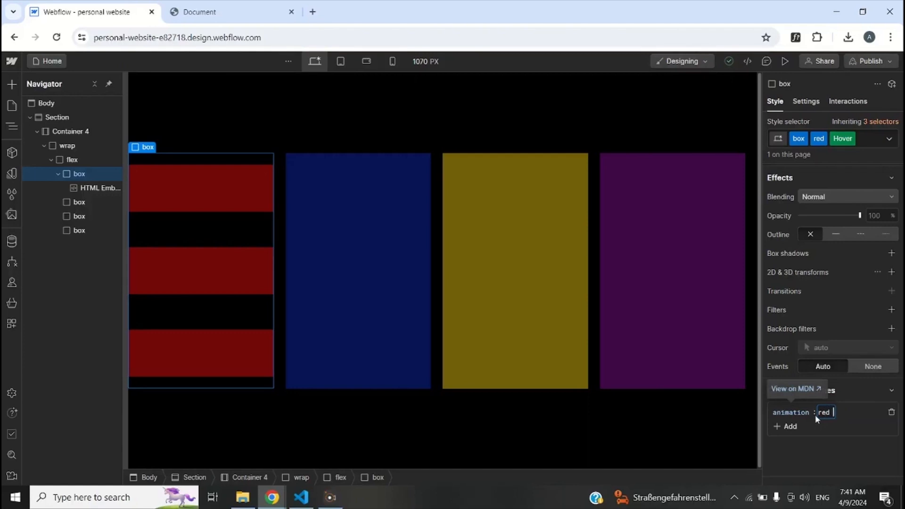
type("500ms")
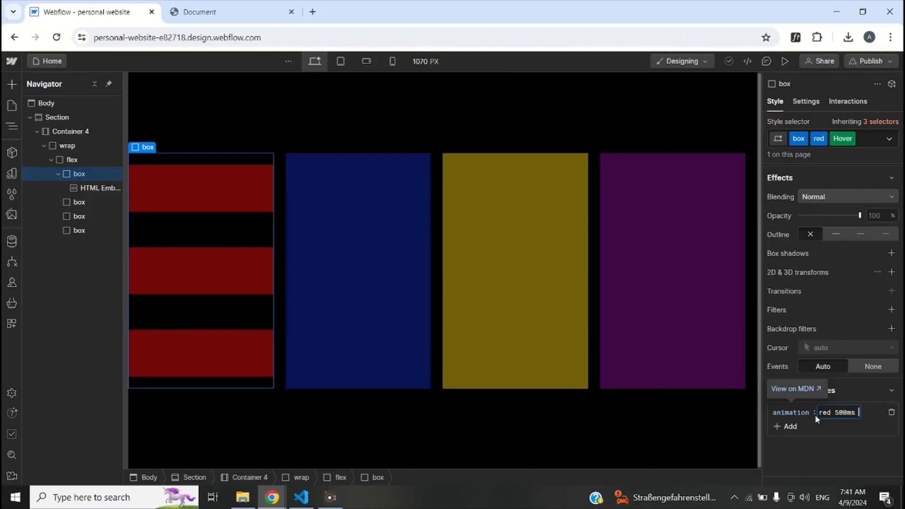
type("ease fowards")
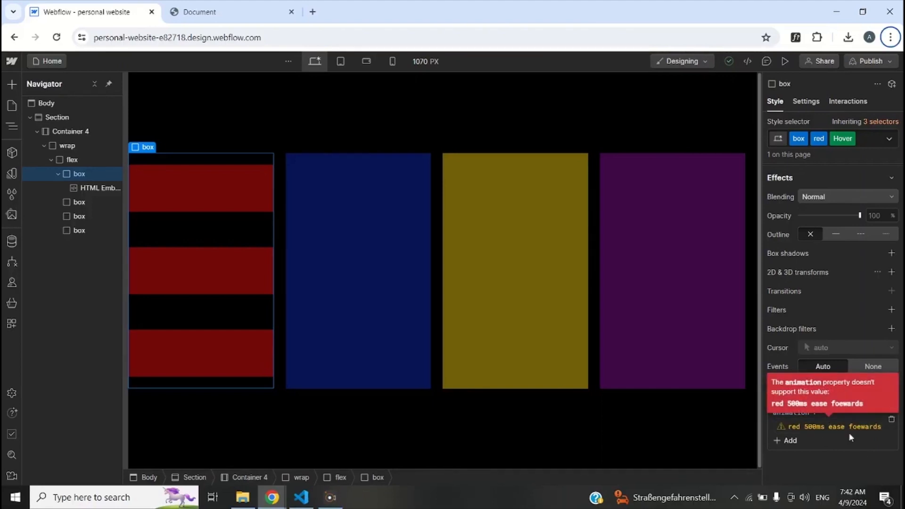
left_click(822, 426)
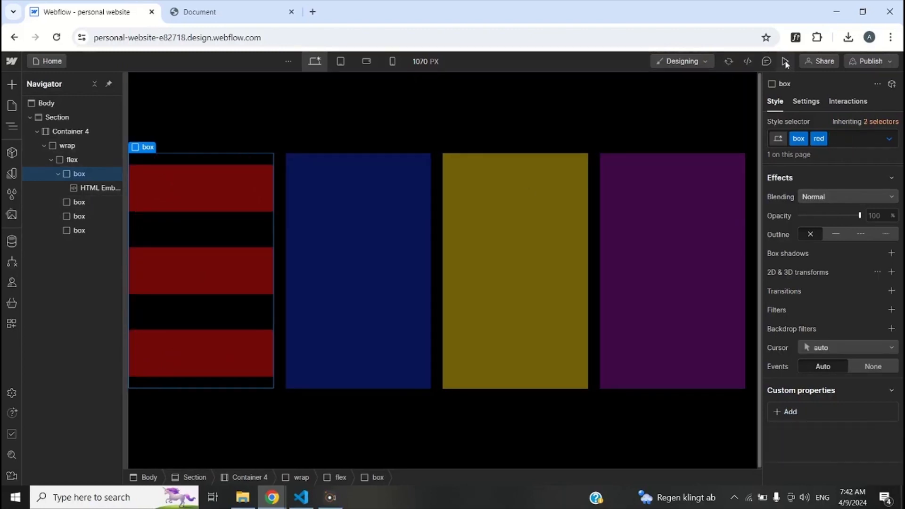
left_click(785, 61)
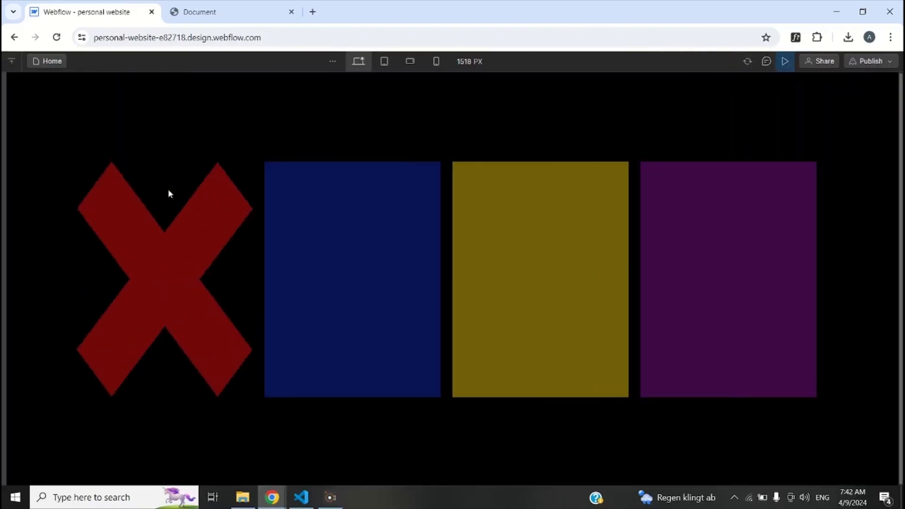
mouse_move(148, 278)
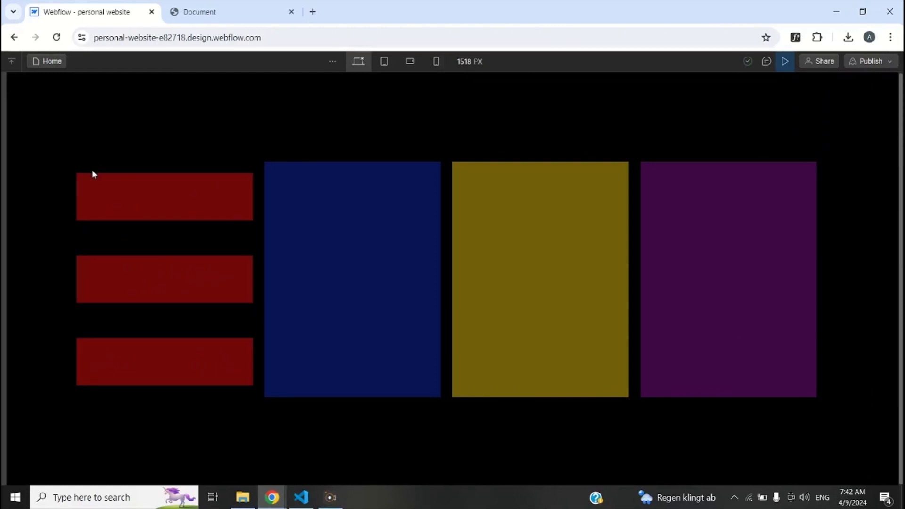
mouse_move(80, 122)
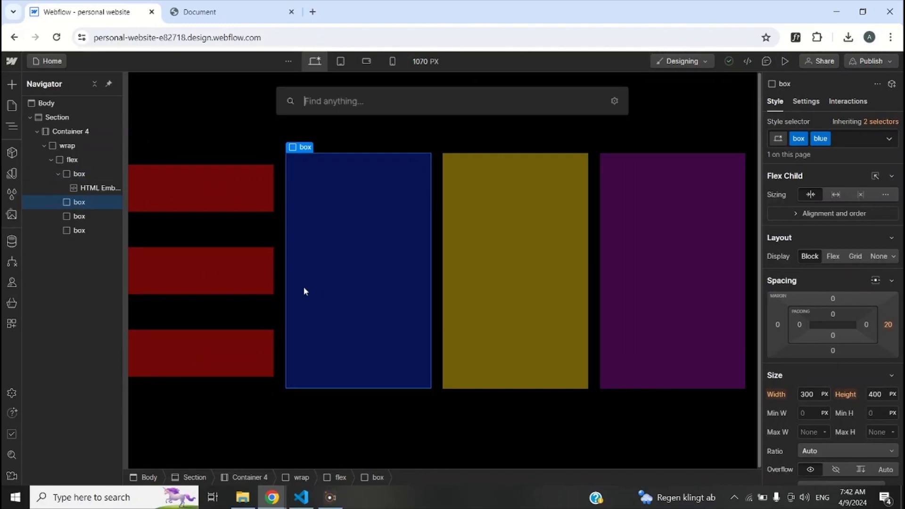
type("em")
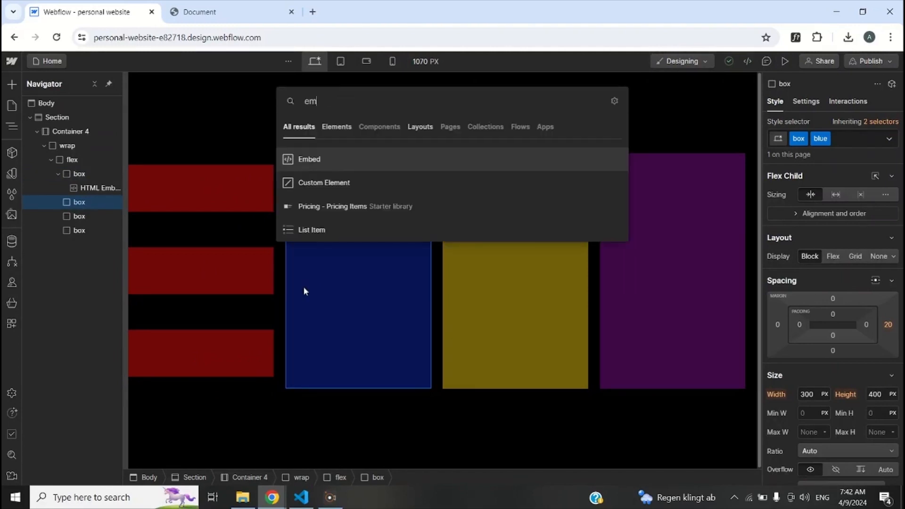
left_click(309, 158)
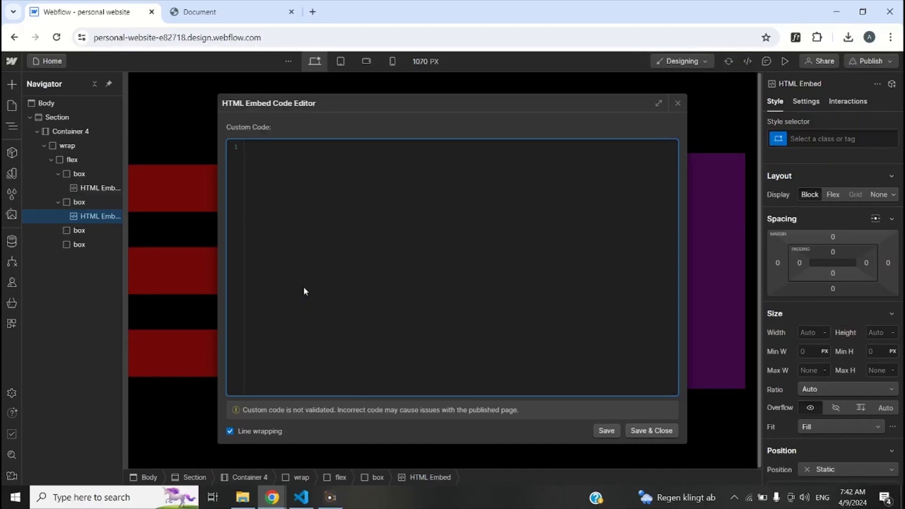
type("<style>")
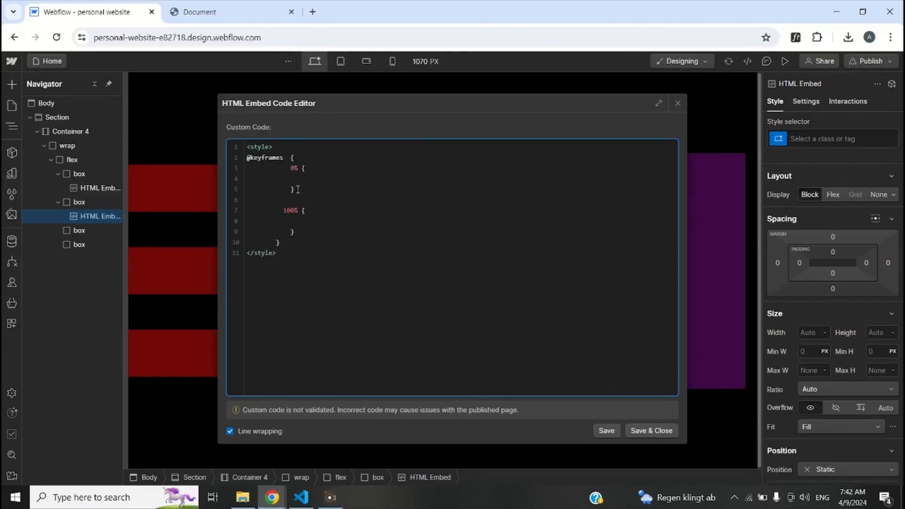
type("bo")
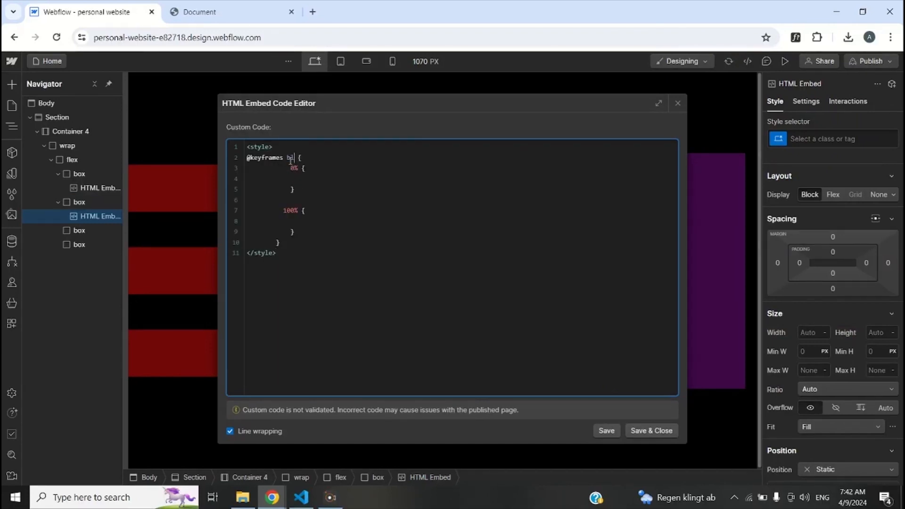
type("lue")
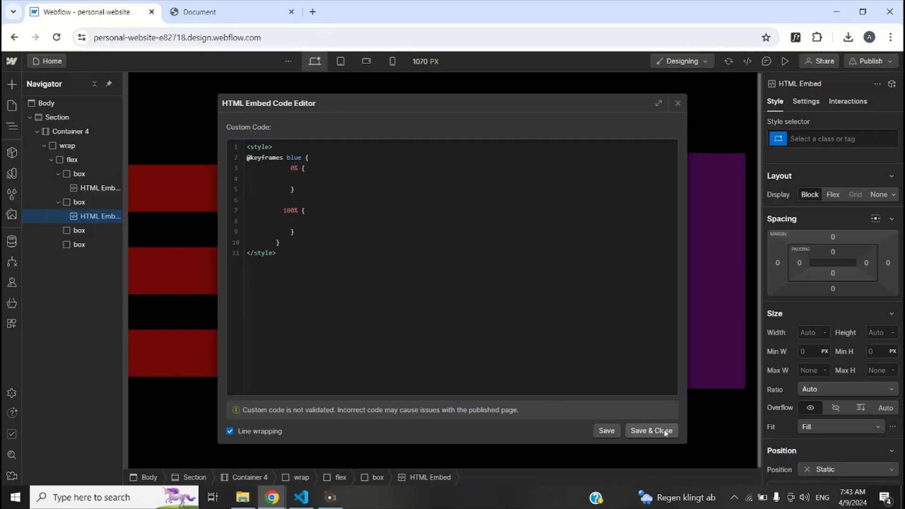
left_click(650, 430)
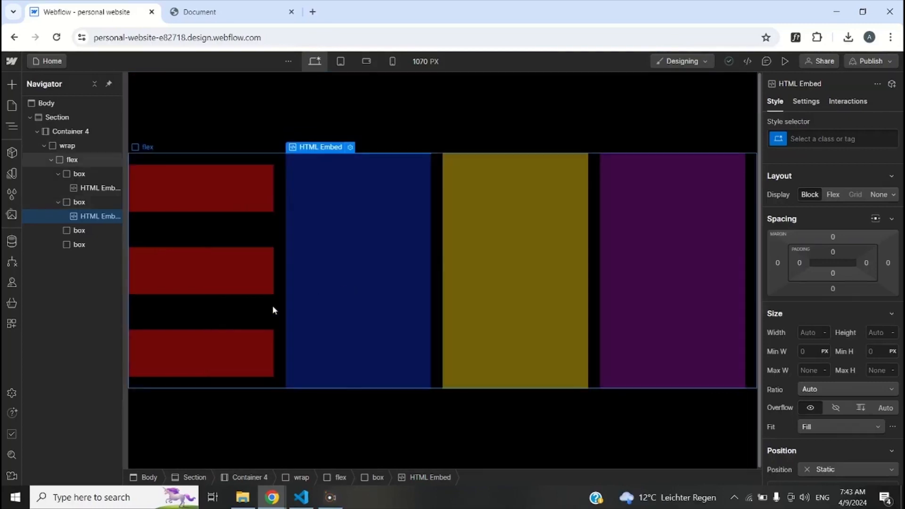
left_click(79, 201)
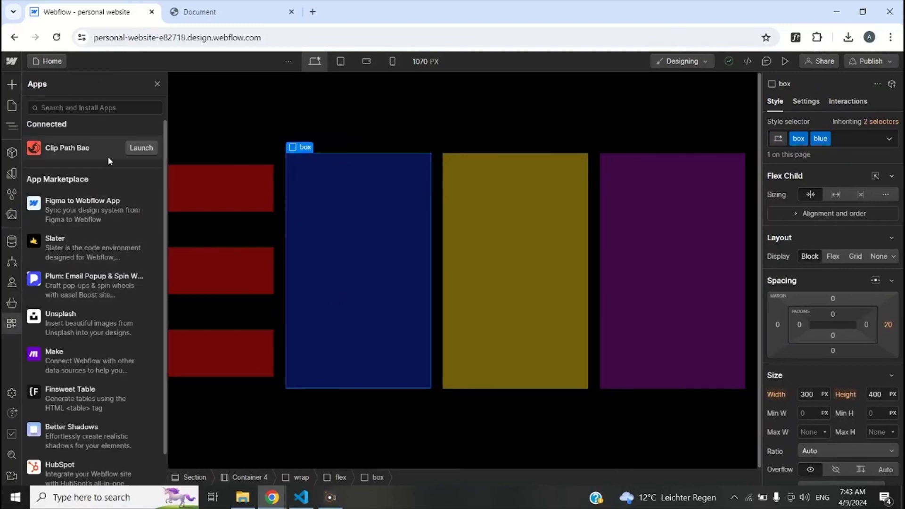
Step: From Clip Path Bae put the Message polygon at 0% and the Lightning polygon at 100% of the blue keyframes, saved
left_click(140, 147)
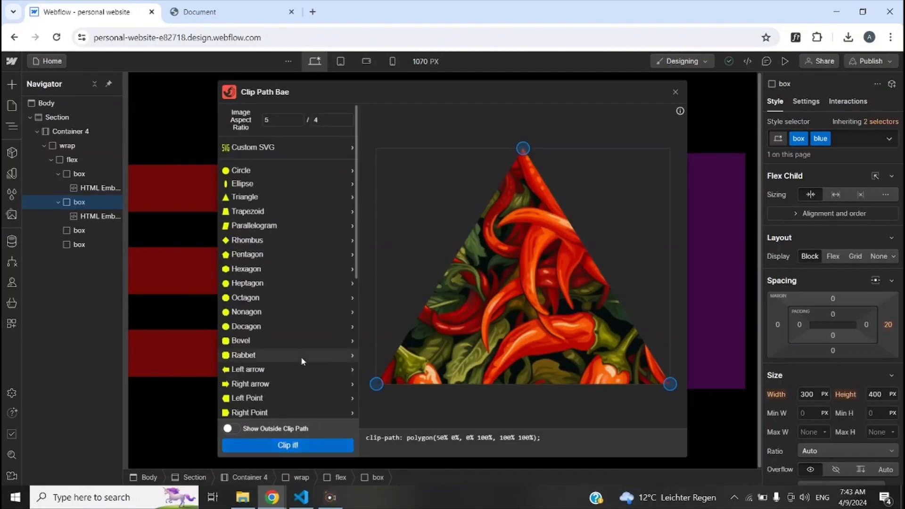
scroll("down", 3)
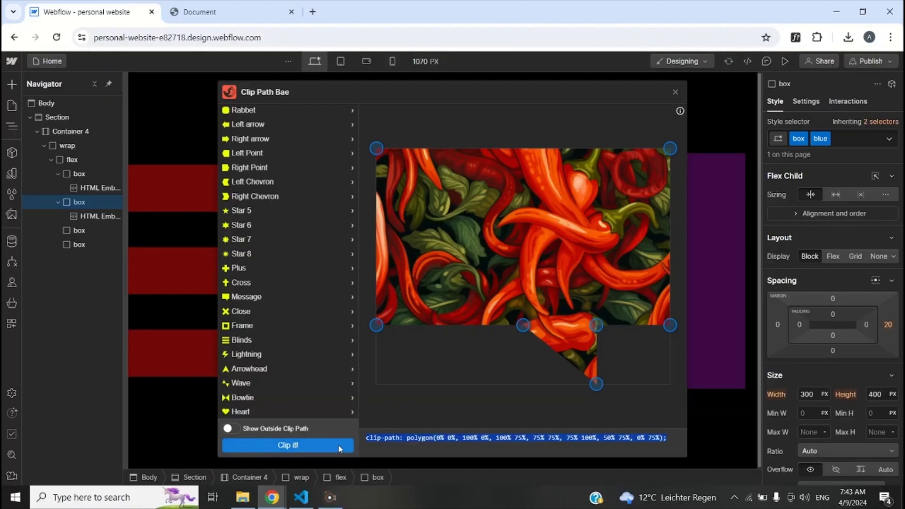
mouse_move(261, 358)
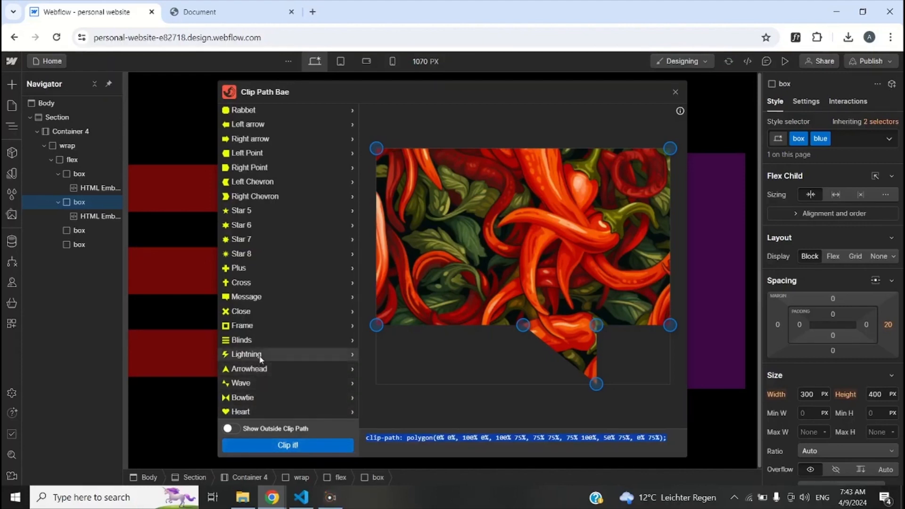
left_click(245, 354)
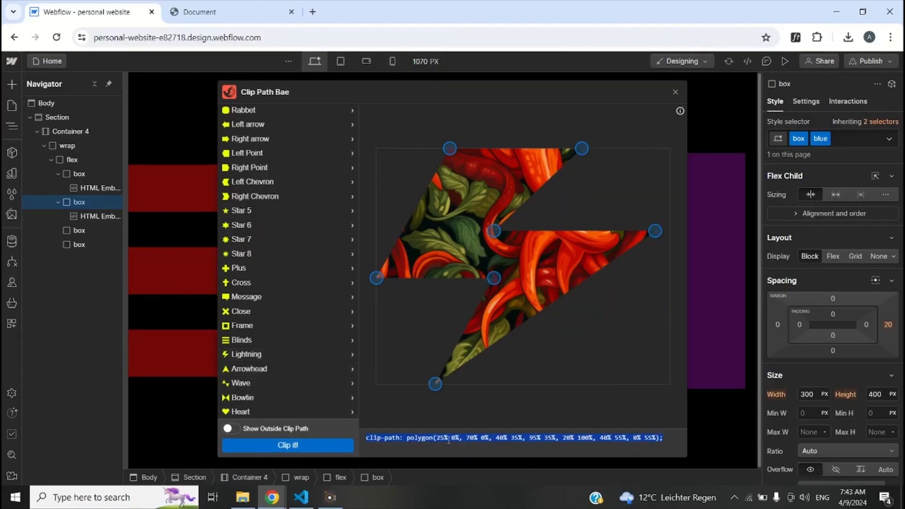
left_click(673, 91)
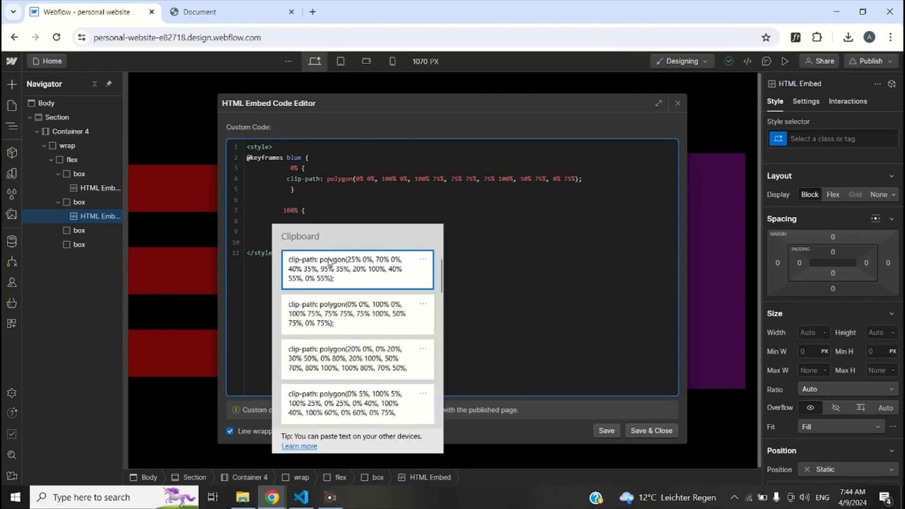
left_click(356, 268)
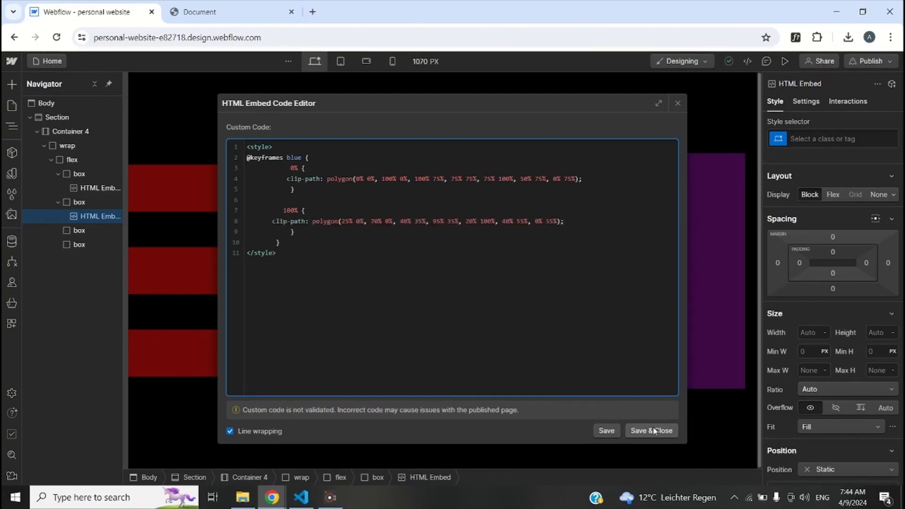
left_click(650, 431)
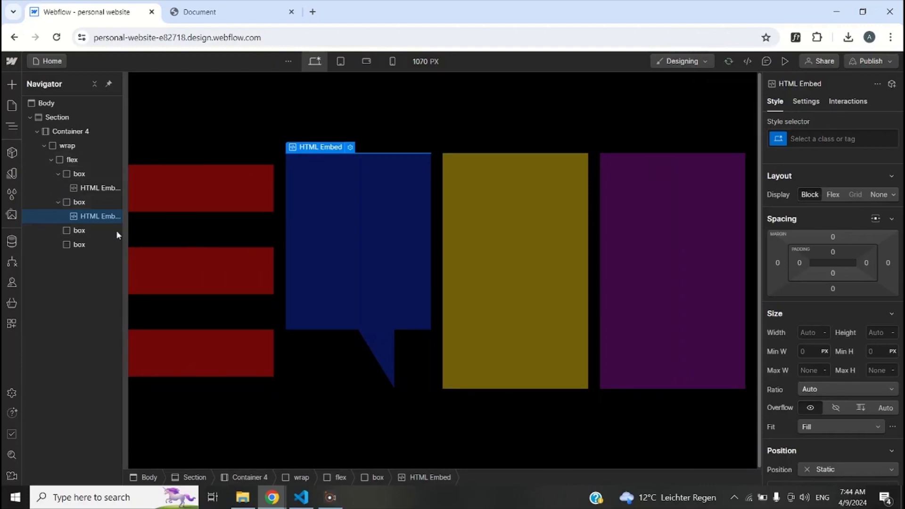
Step: Give the blue box's Hover state a custom 'animation' property with value 'blue 500ms ease'
left_click(79, 201)
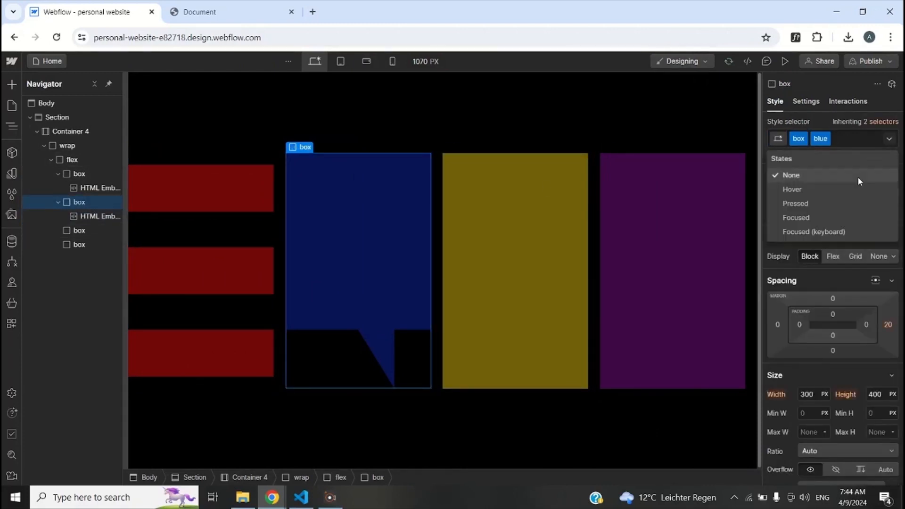
left_click(792, 189)
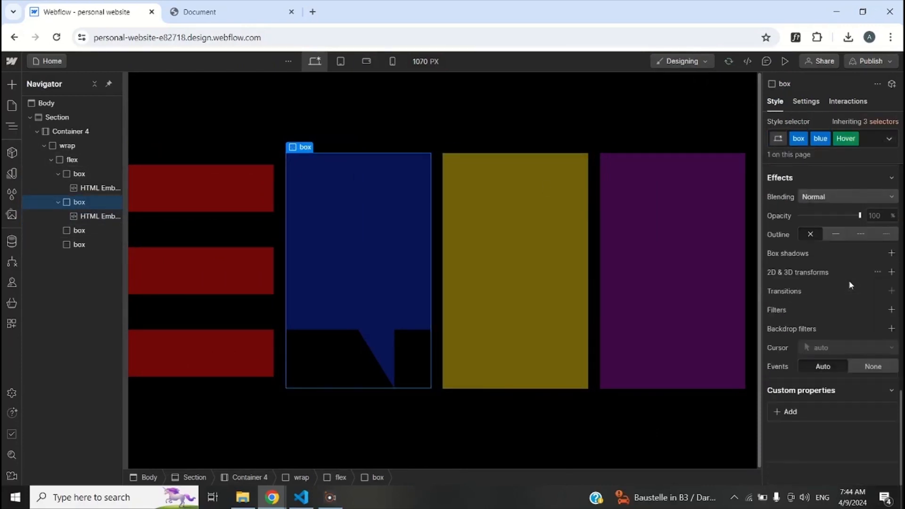
left_click(790, 412)
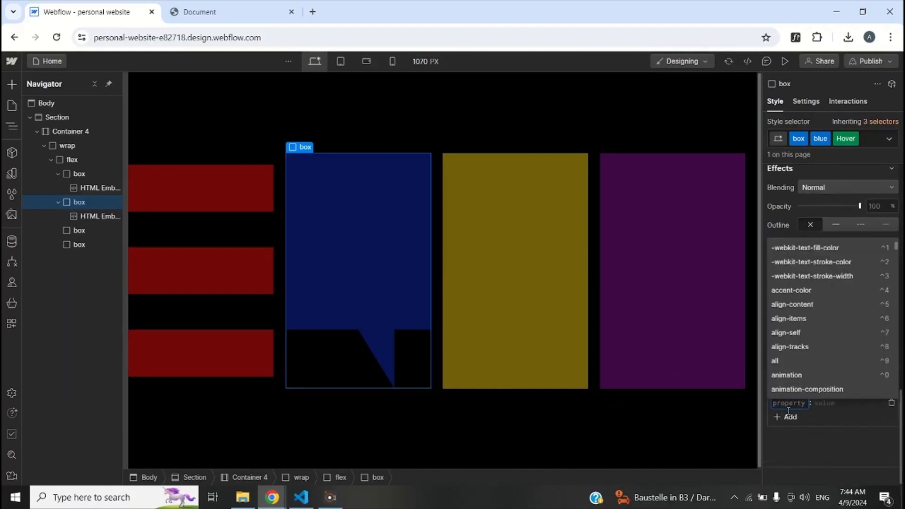
type("animation")
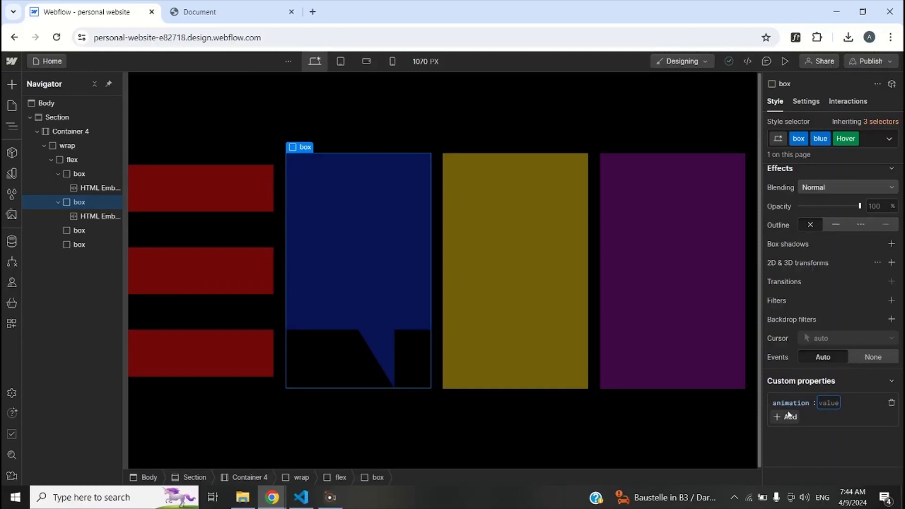
type("blue")
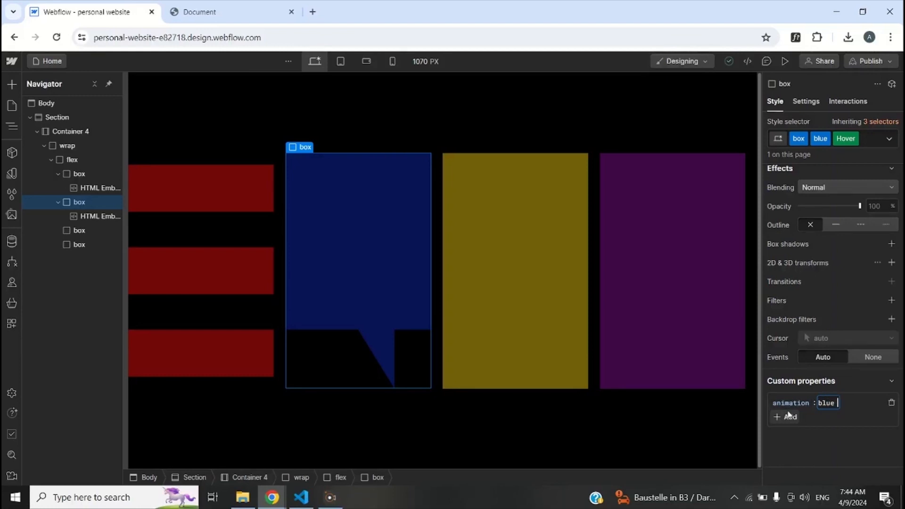
type("500ms")
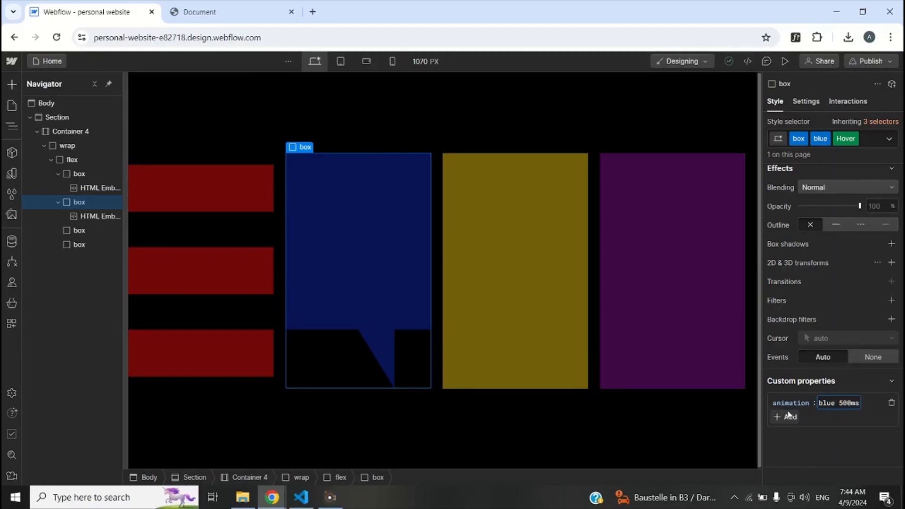
type("ea")
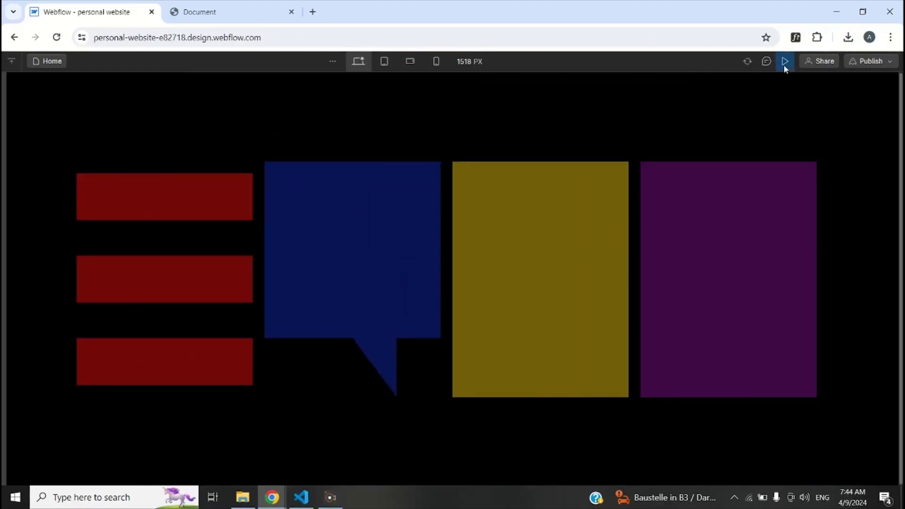
Step: Leave preview and select the yellow box to give it a bowtie clip-path embed
left_click(785, 61)
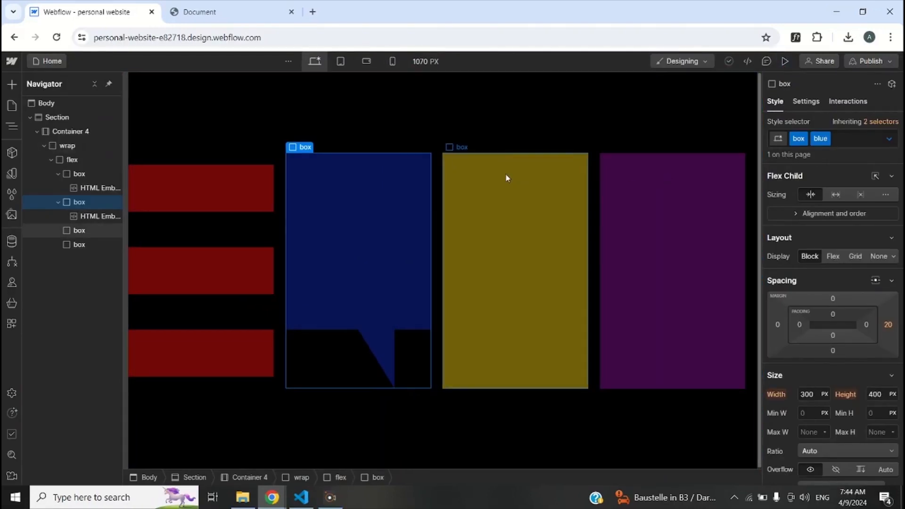
left_click(514, 196)
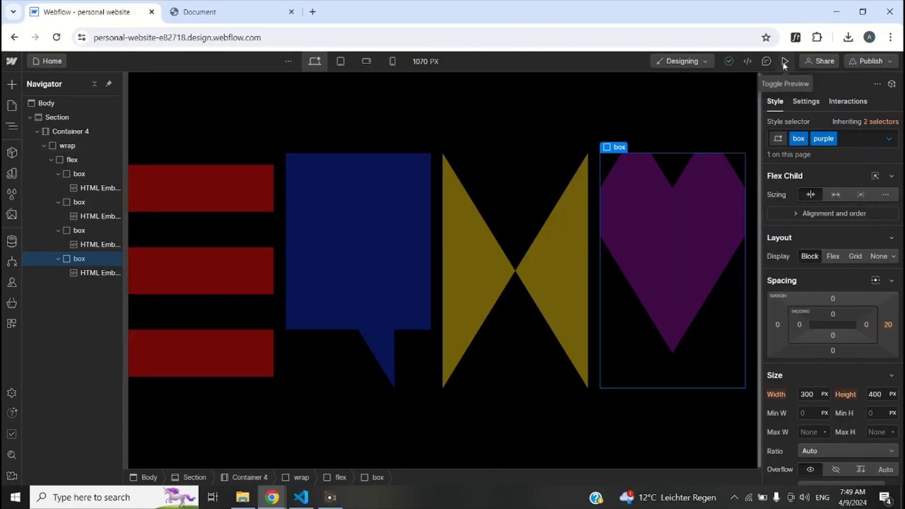
Step: Preview the four clipped shapes, then show the purple box's element settings with its clip-path attribute
left_click(783, 61)
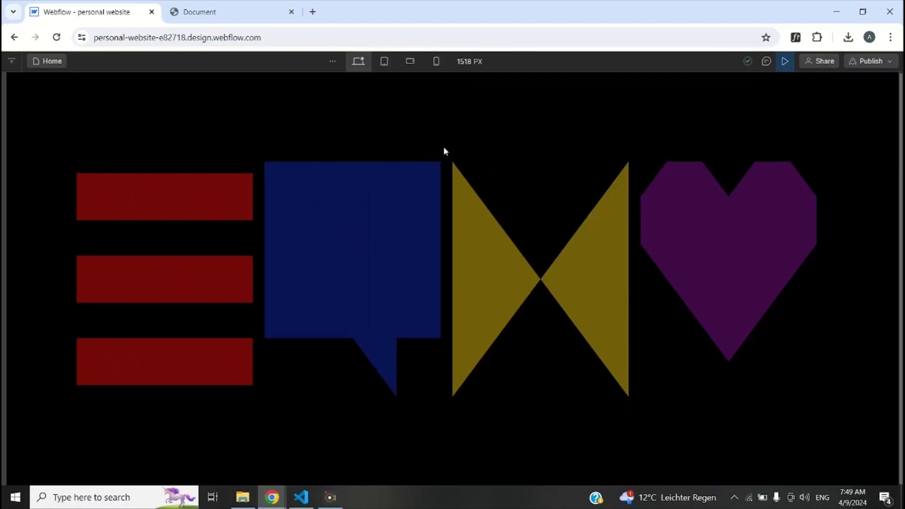
mouse_move(699, 237)
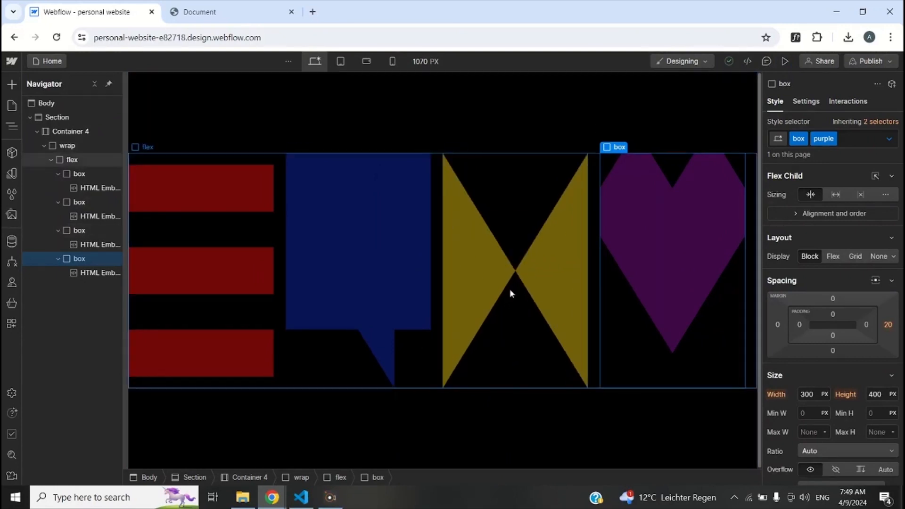
left_click(80, 258)
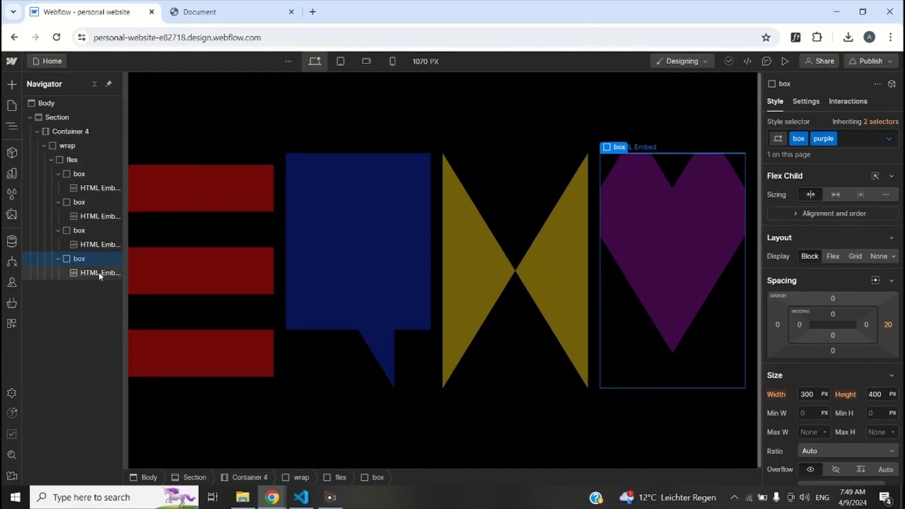
left_click(99, 272)
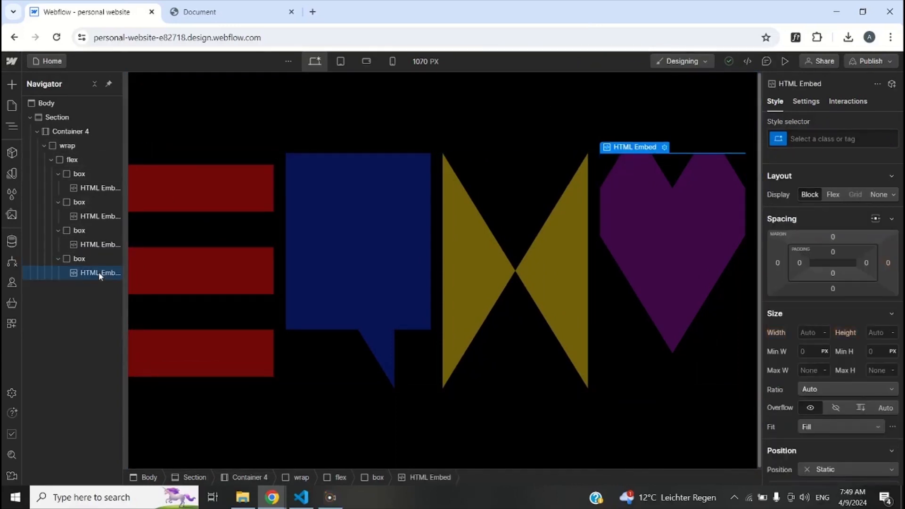
left_click(79, 258)
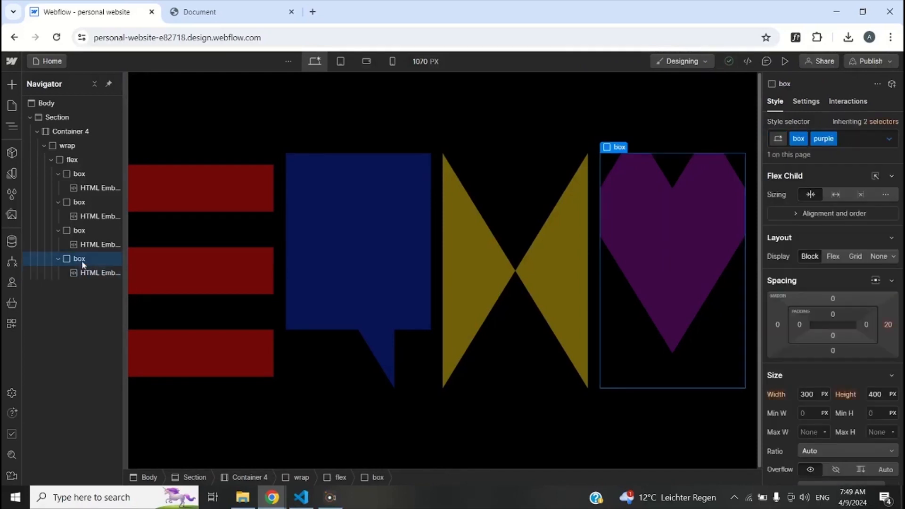
left_click(806, 100)
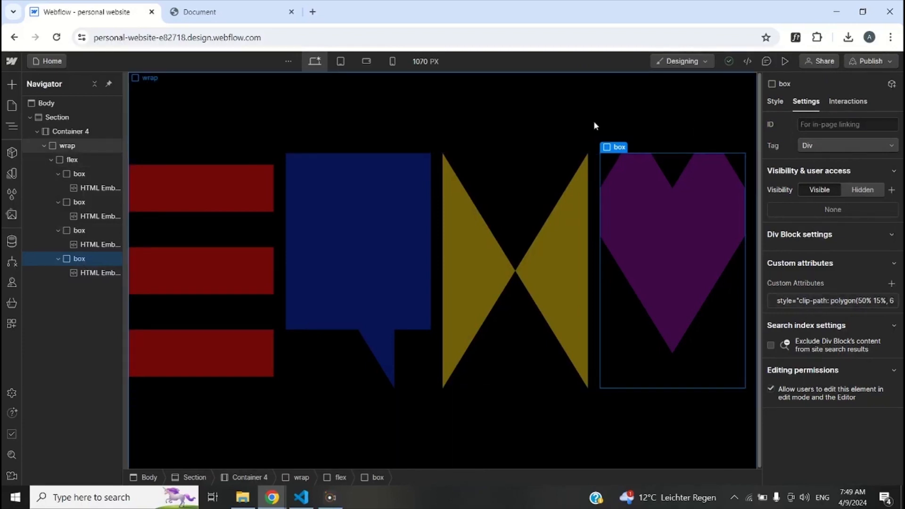
Step: Edit the purple box's embed code and select the ending polygon coordinates of the 100% keyframe
left_click(99, 272)
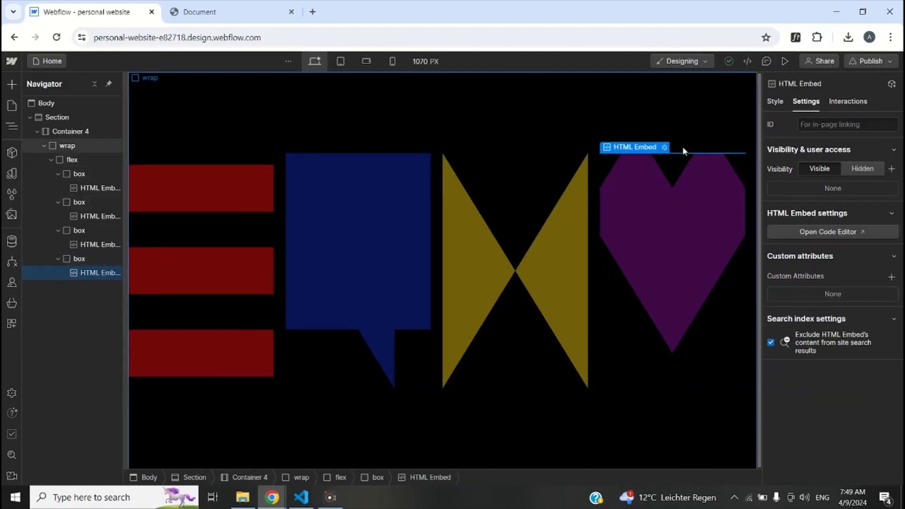
left_click(831, 232)
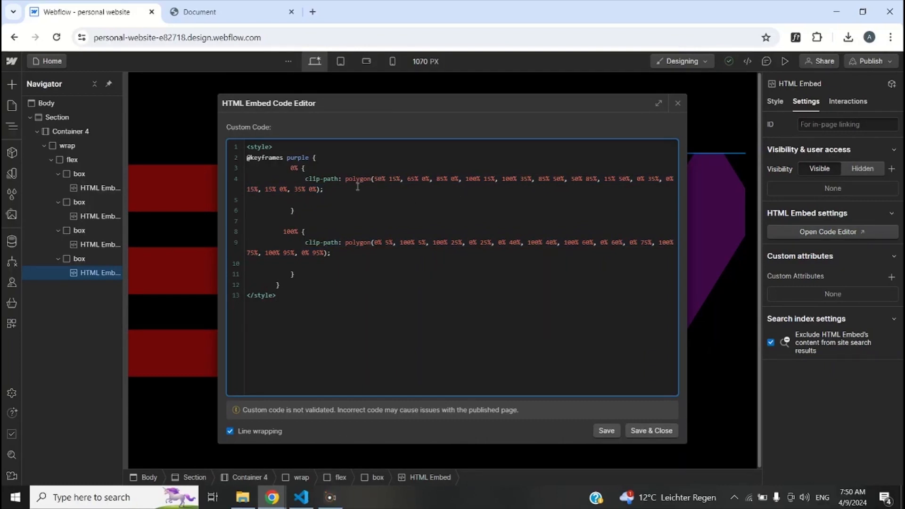
mouse_move(363, 240)
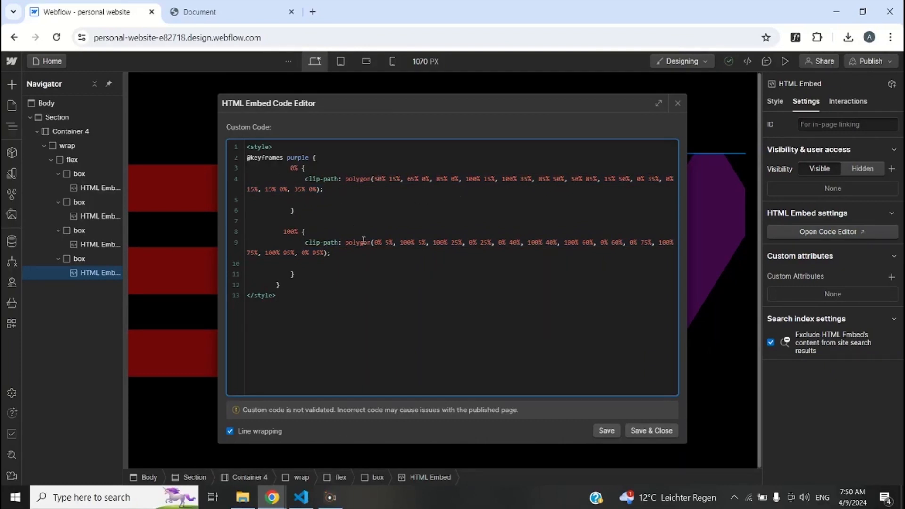
double_click(356, 242)
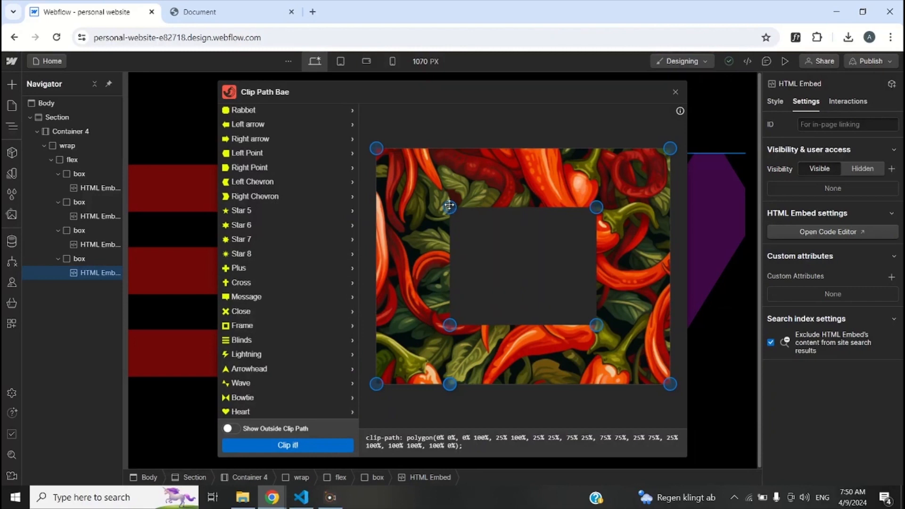
mouse_move(434, 182)
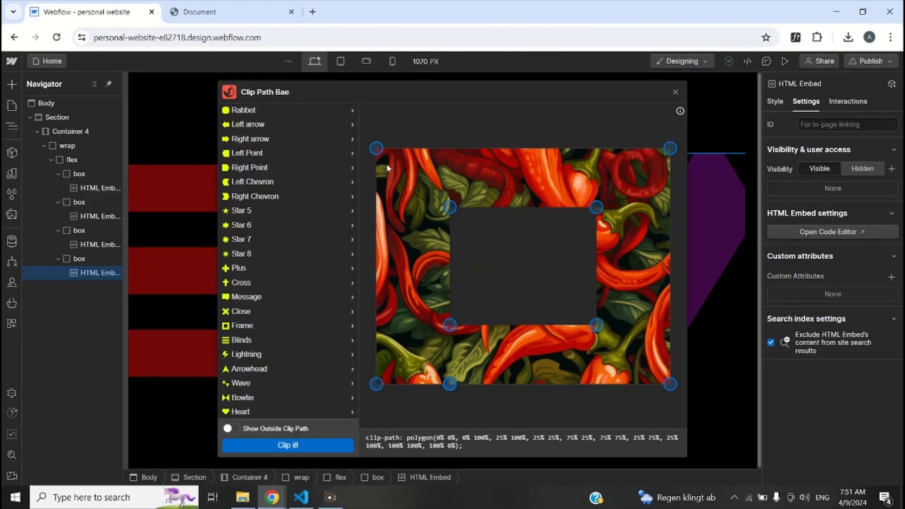
mouse_move(376, 151)
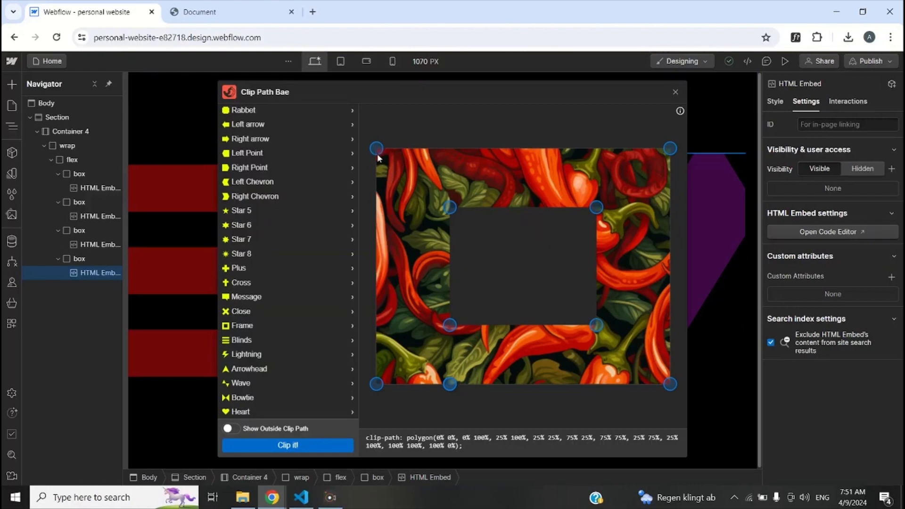
mouse_move(436, 157)
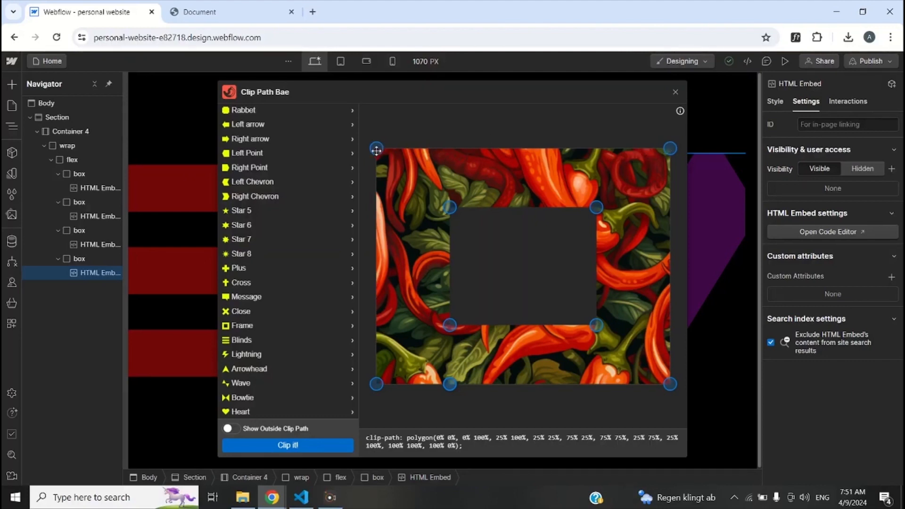
mouse_move(384, 153)
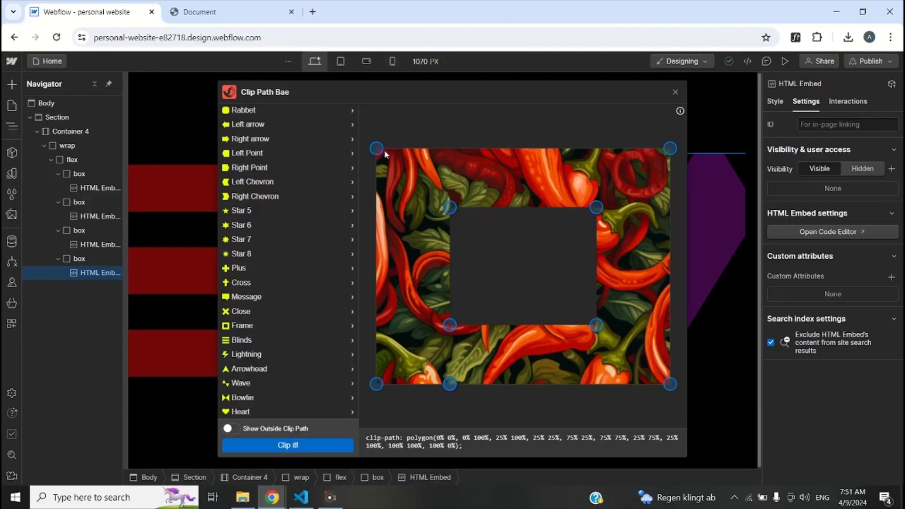
mouse_move(507, 154)
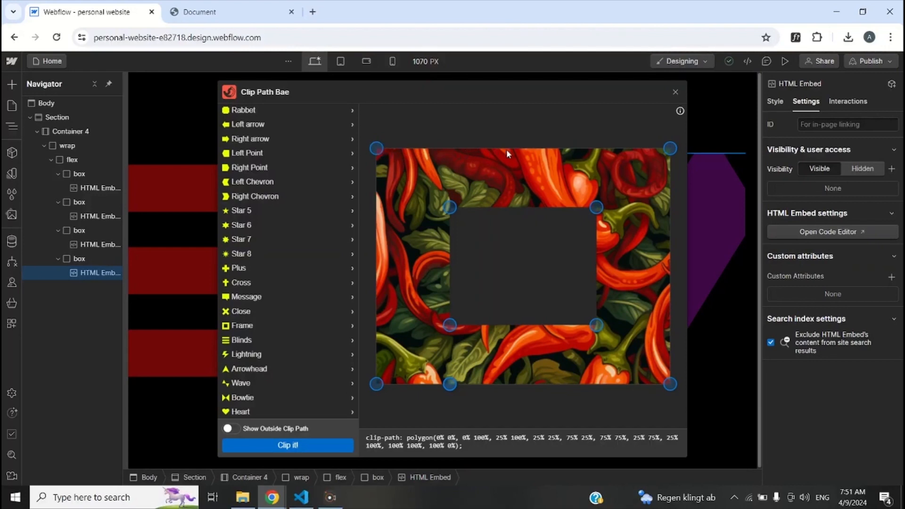
mouse_move(663, 155)
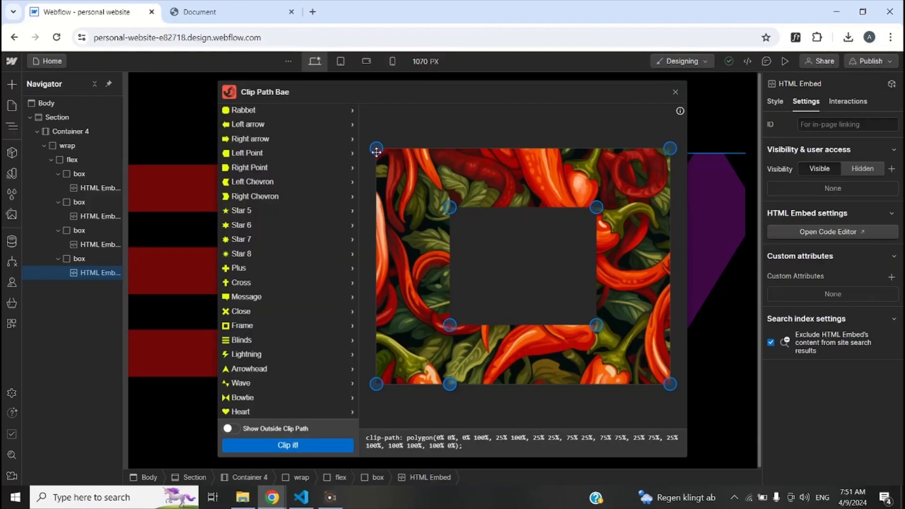
mouse_move(373, 210)
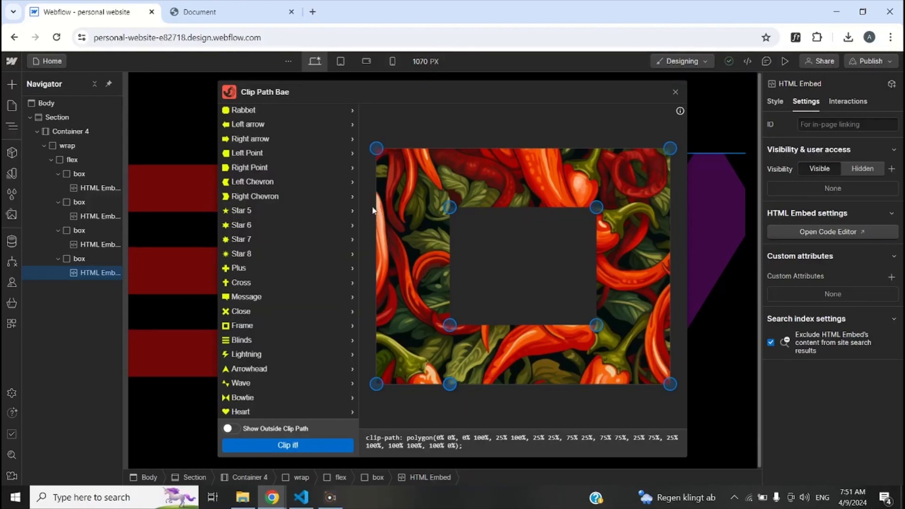
mouse_move(372, 298)
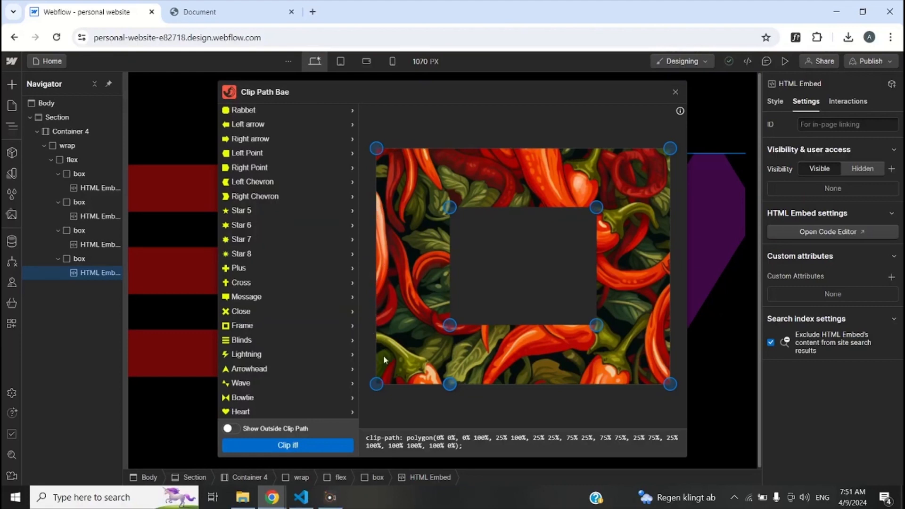
mouse_move(639, 207)
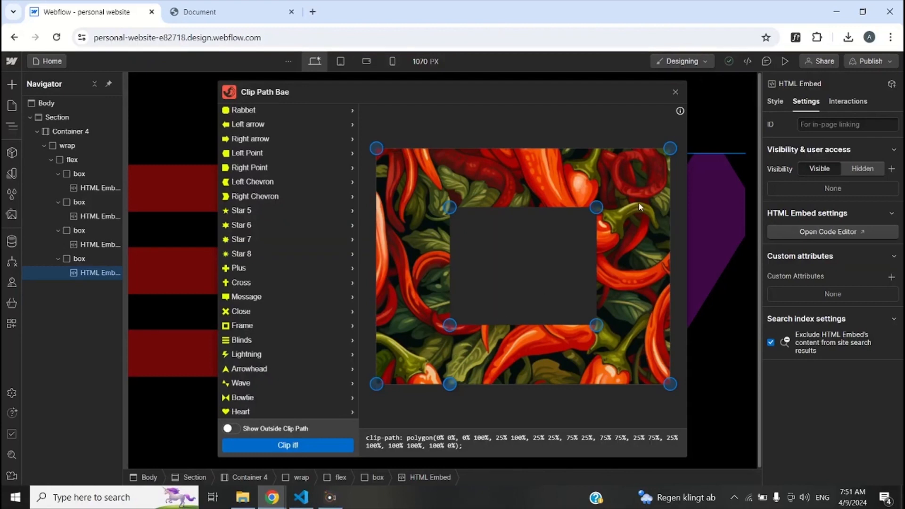
Step: Close the Clip Path Bae panel and preview the page to test the hover animations
left_click(674, 91)
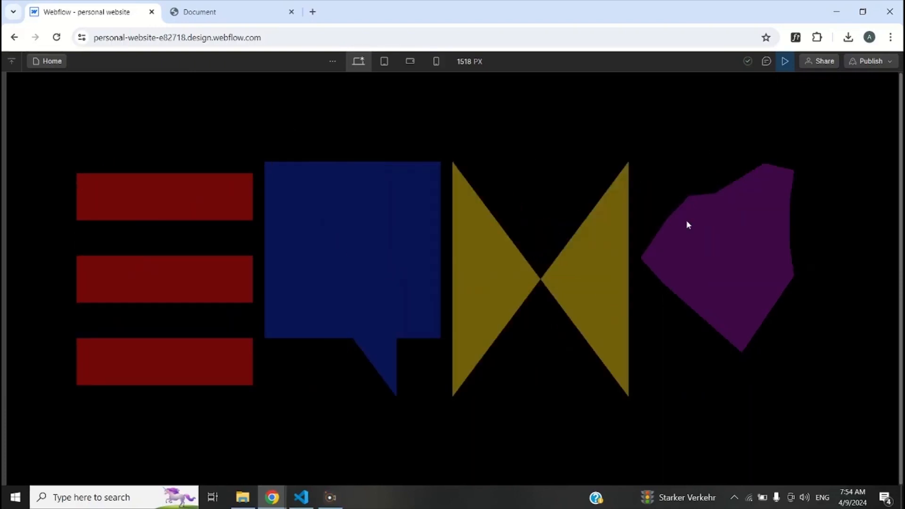
left_click(785, 62)
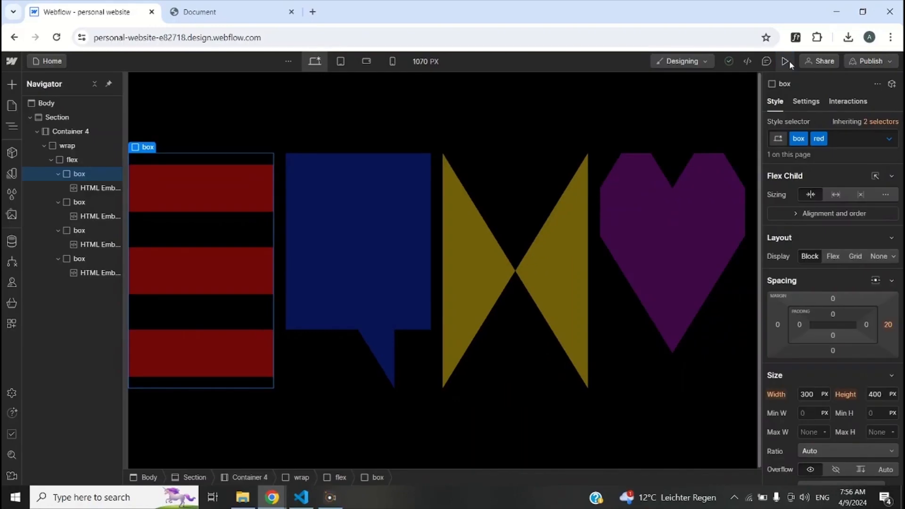
mouse_move(786, 64)
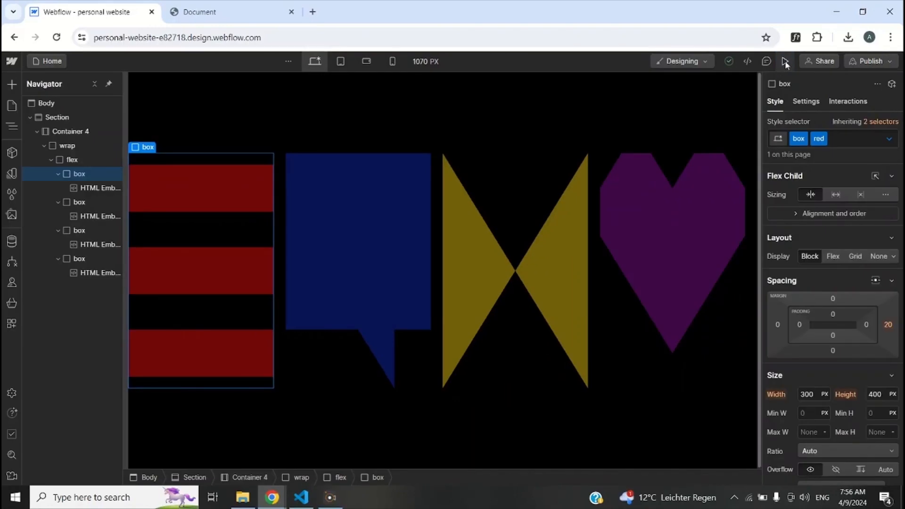
left_click(783, 61)
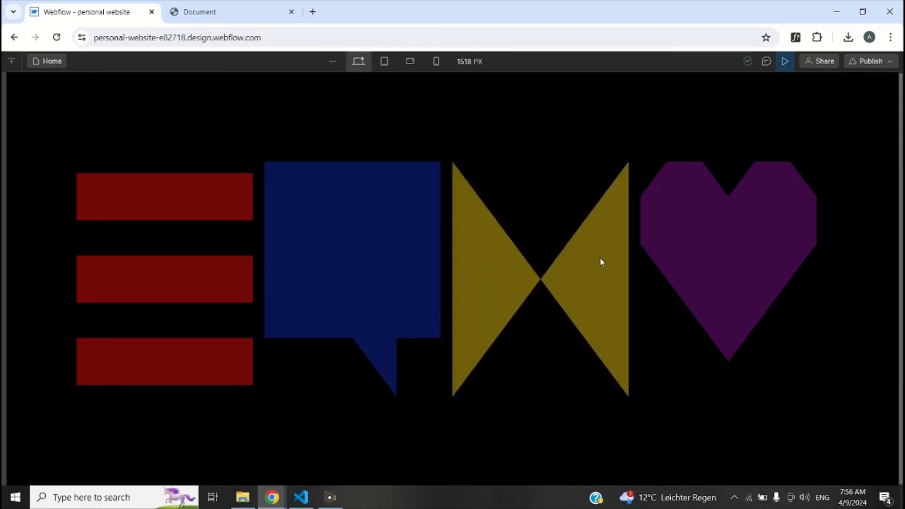
mouse_move(548, 132)
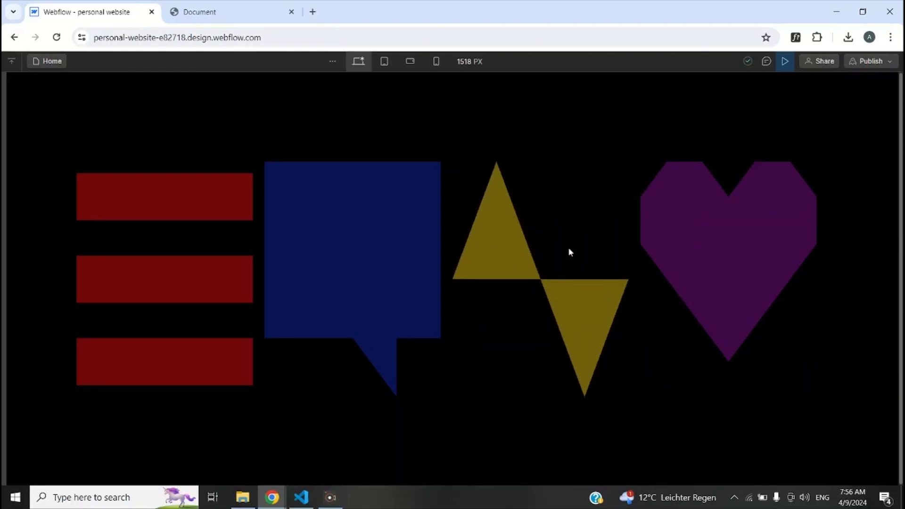
mouse_move(530, 274)
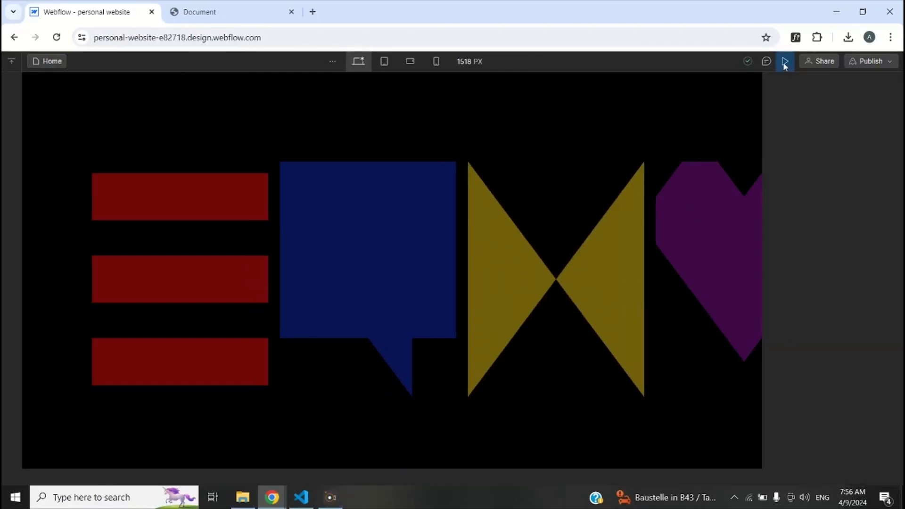
Step: Switch the red box's selector to its Pressed state carrying the red animation, then preview to test it
left_click(784, 61)
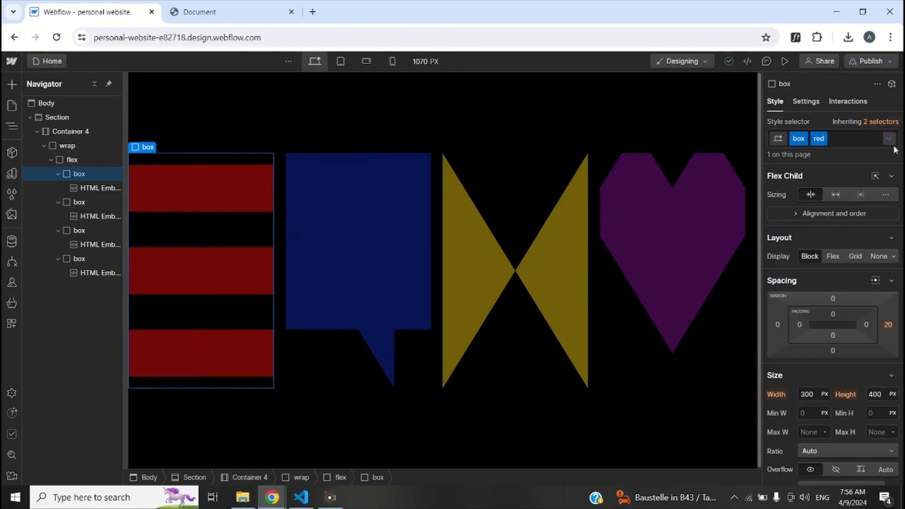
left_click(887, 138)
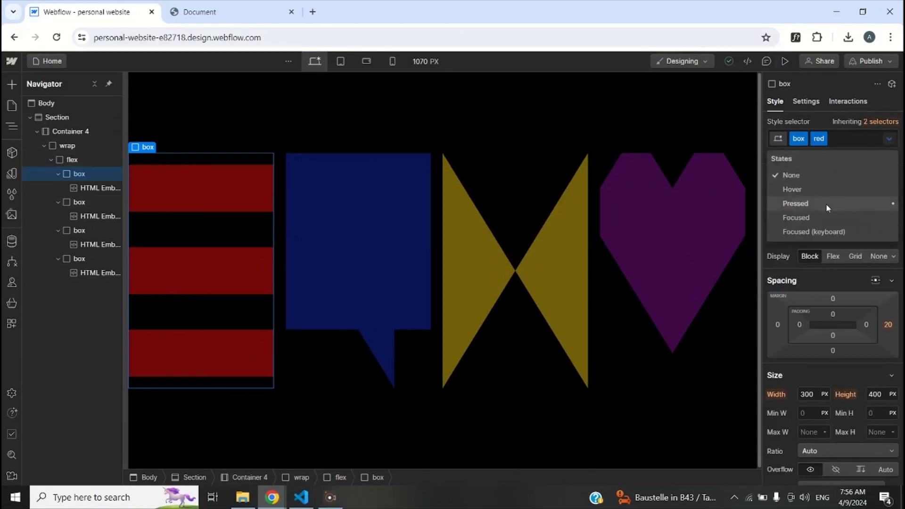
left_click(794, 204)
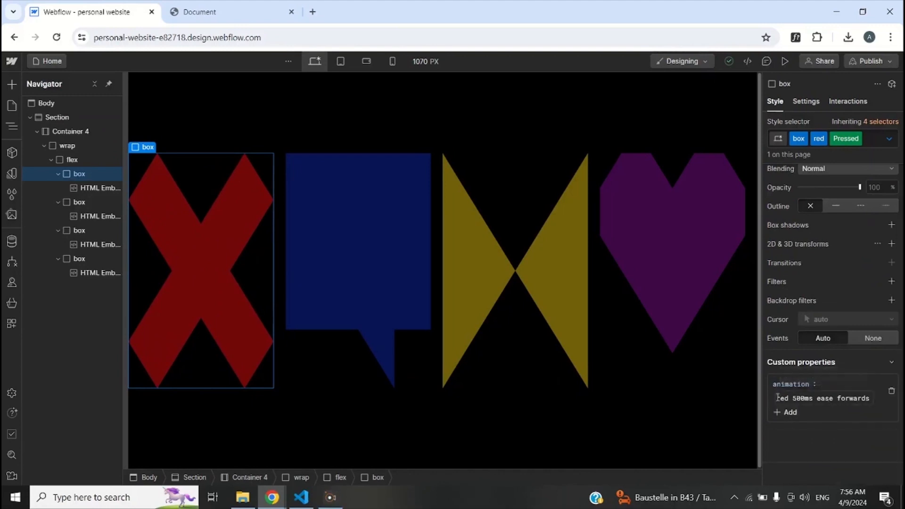
left_click(785, 61)
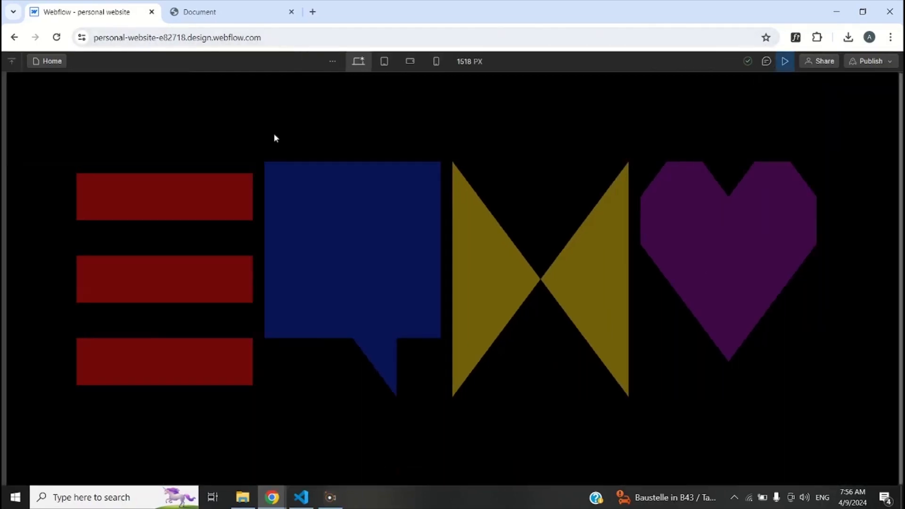
mouse_move(212, 163)
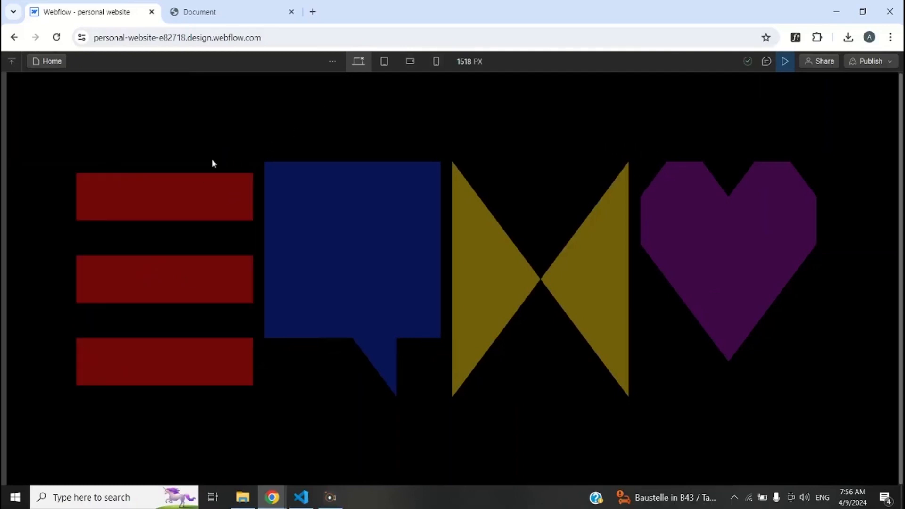
mouse_move(178, 190)
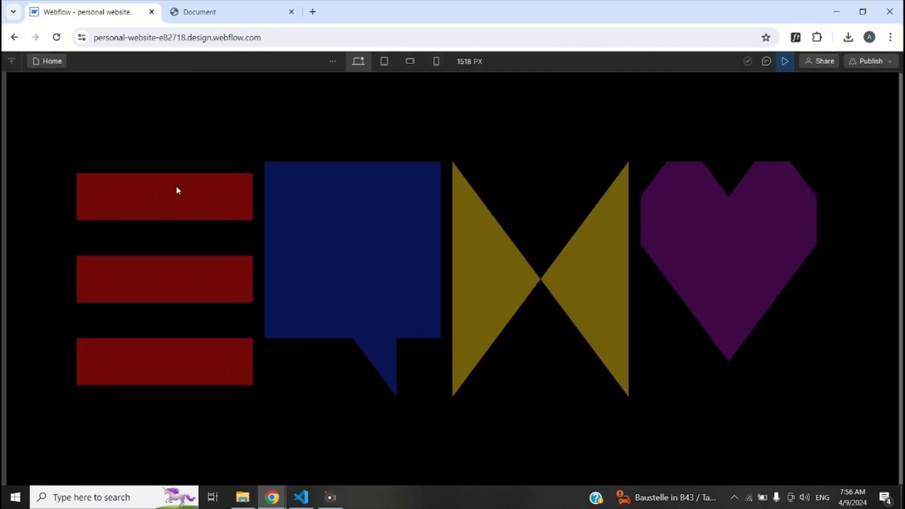
mouse_move(707, 87)
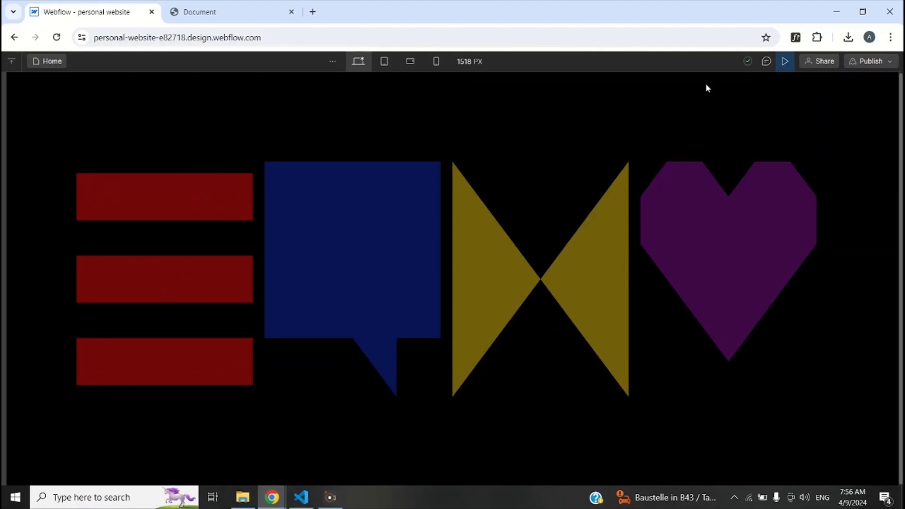